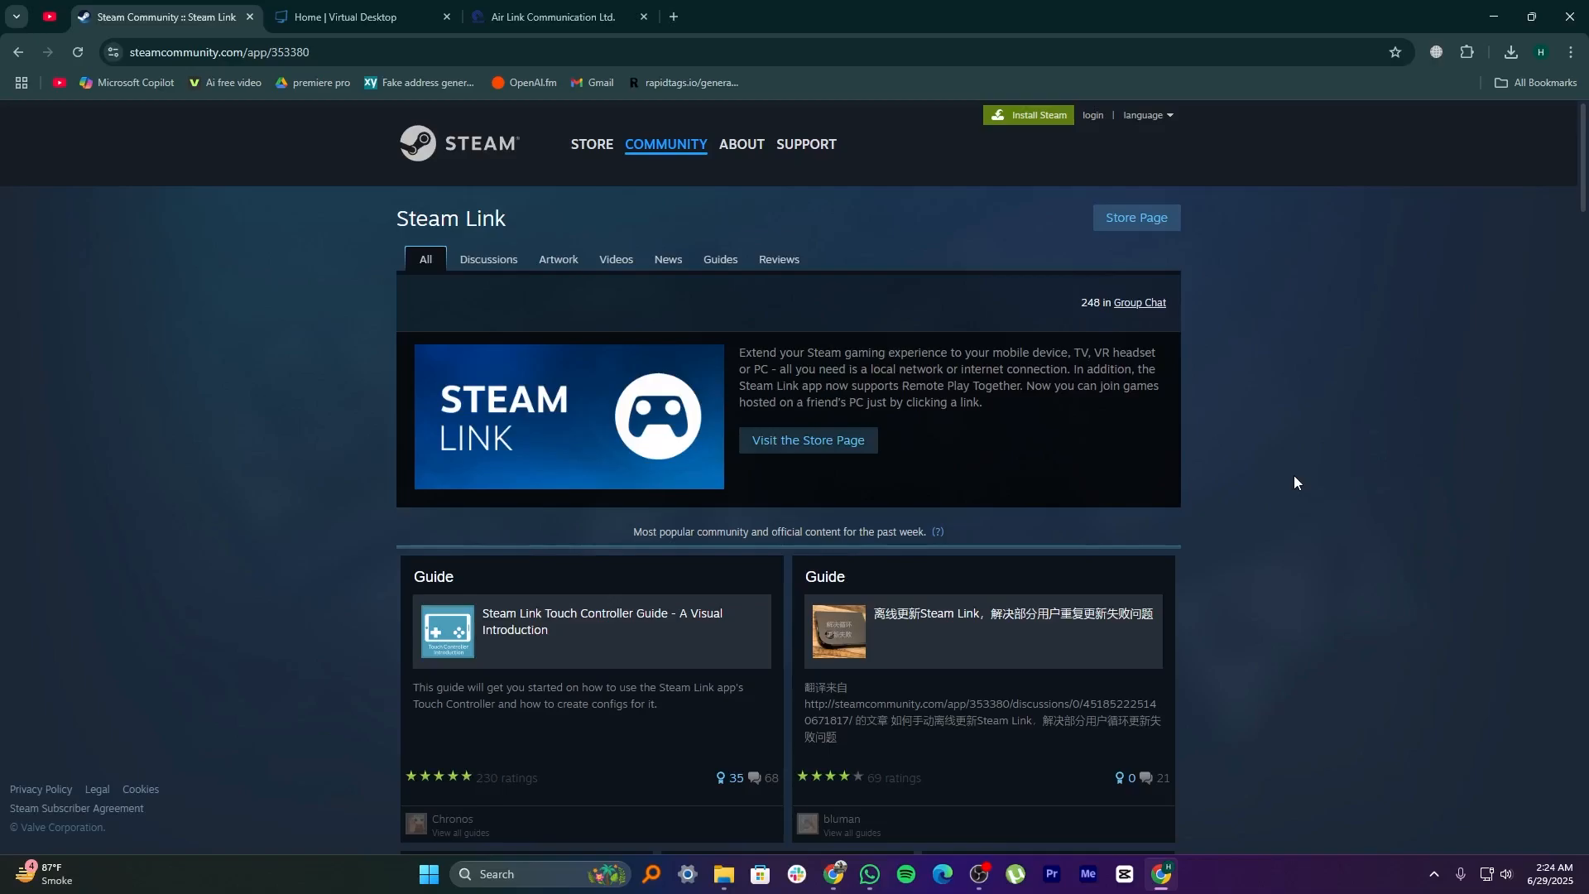
{"action": "mouse_move", "coordinate": [1311, 489]}
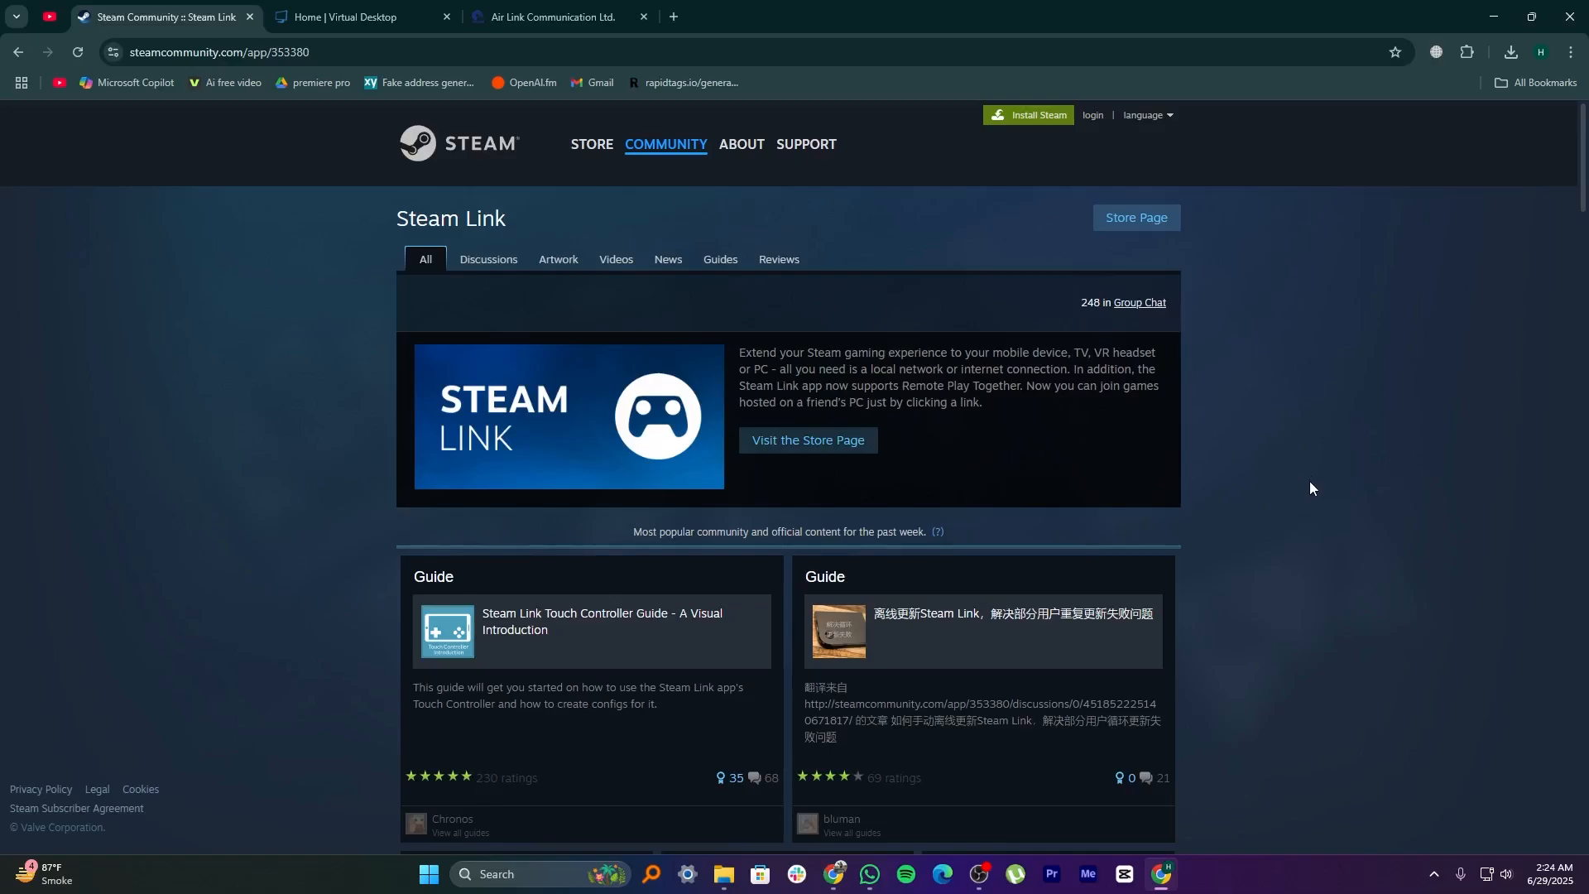
Step: Scroll down and back up through the Steam Link page on Steam
{"action": "scroll", "scroll_direction": "down", "scroll_amount": 3}
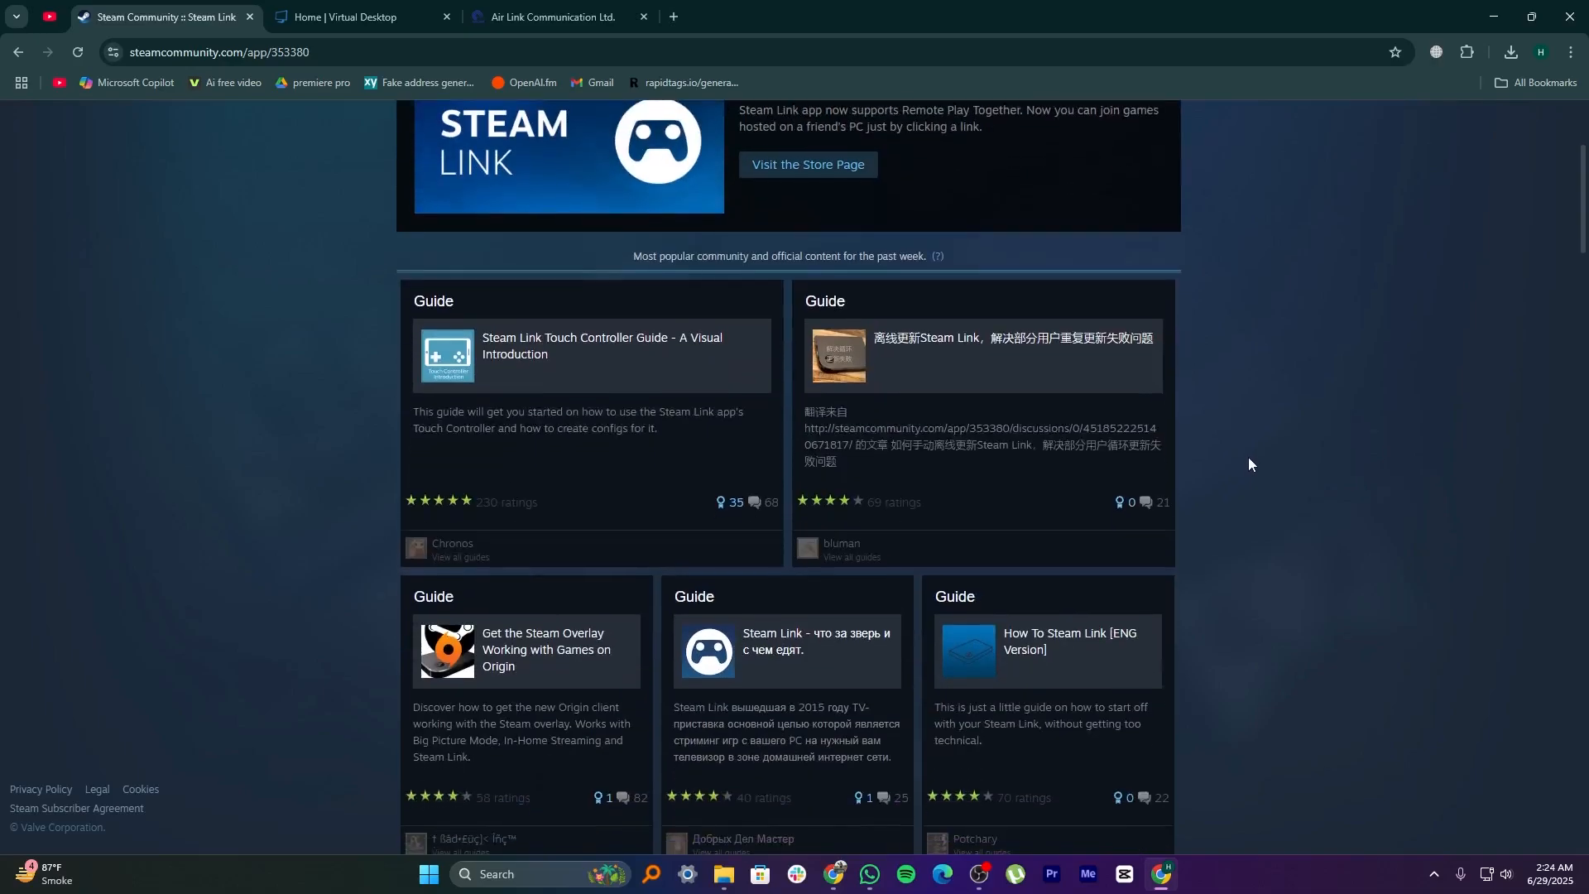
{"action": "scroll", "scroll_direction": "down", "scroll_amount": 3}
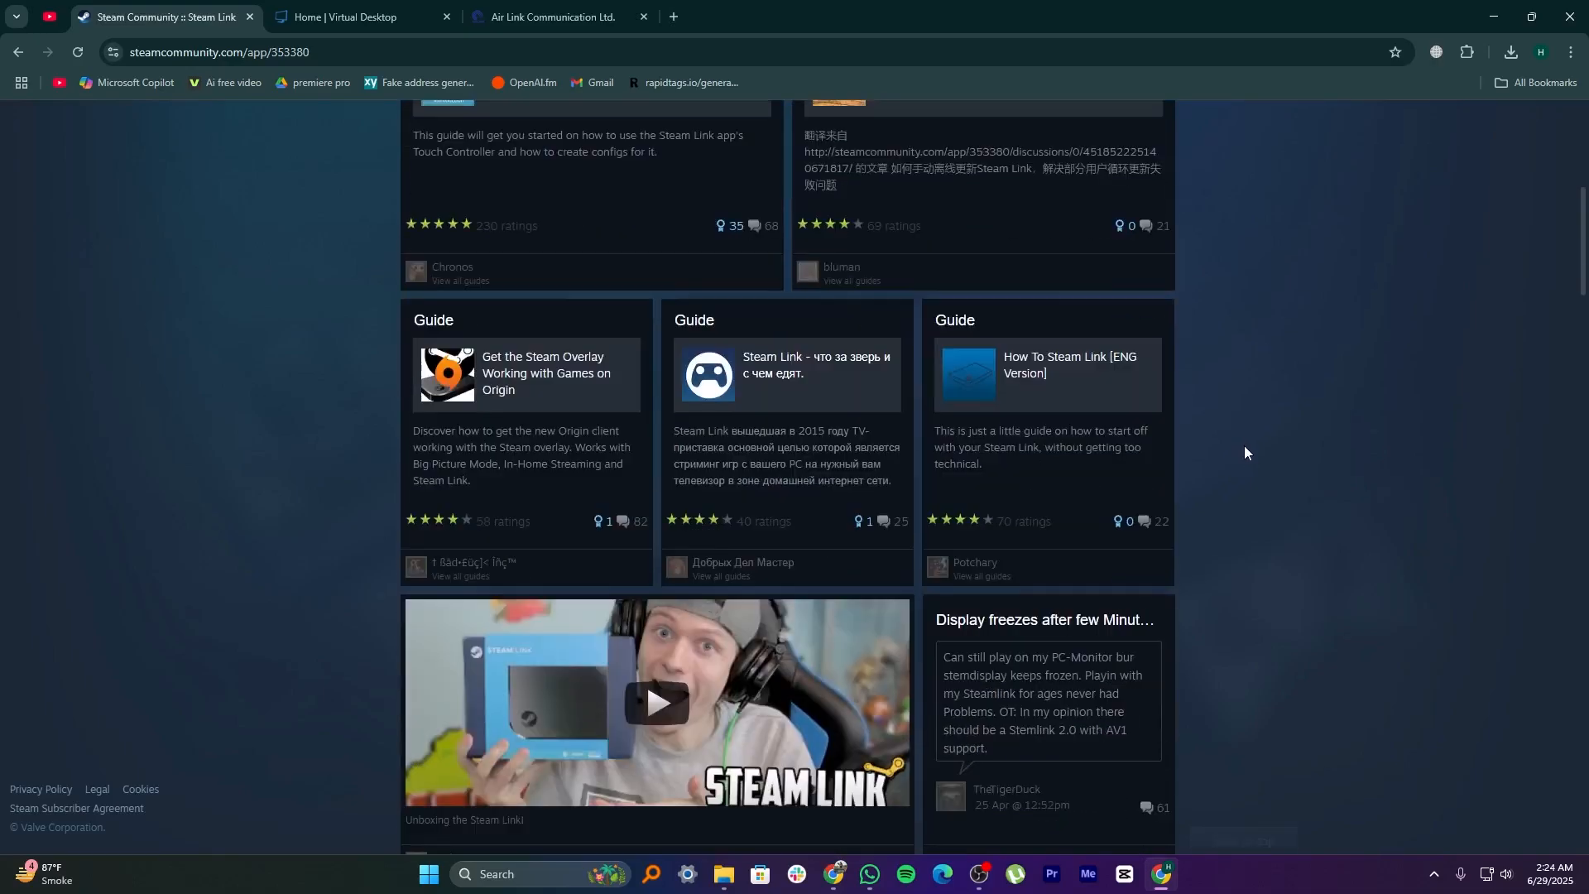
{"action": "scroll", "scroll_direction": "down", "scroll_amount": 3}
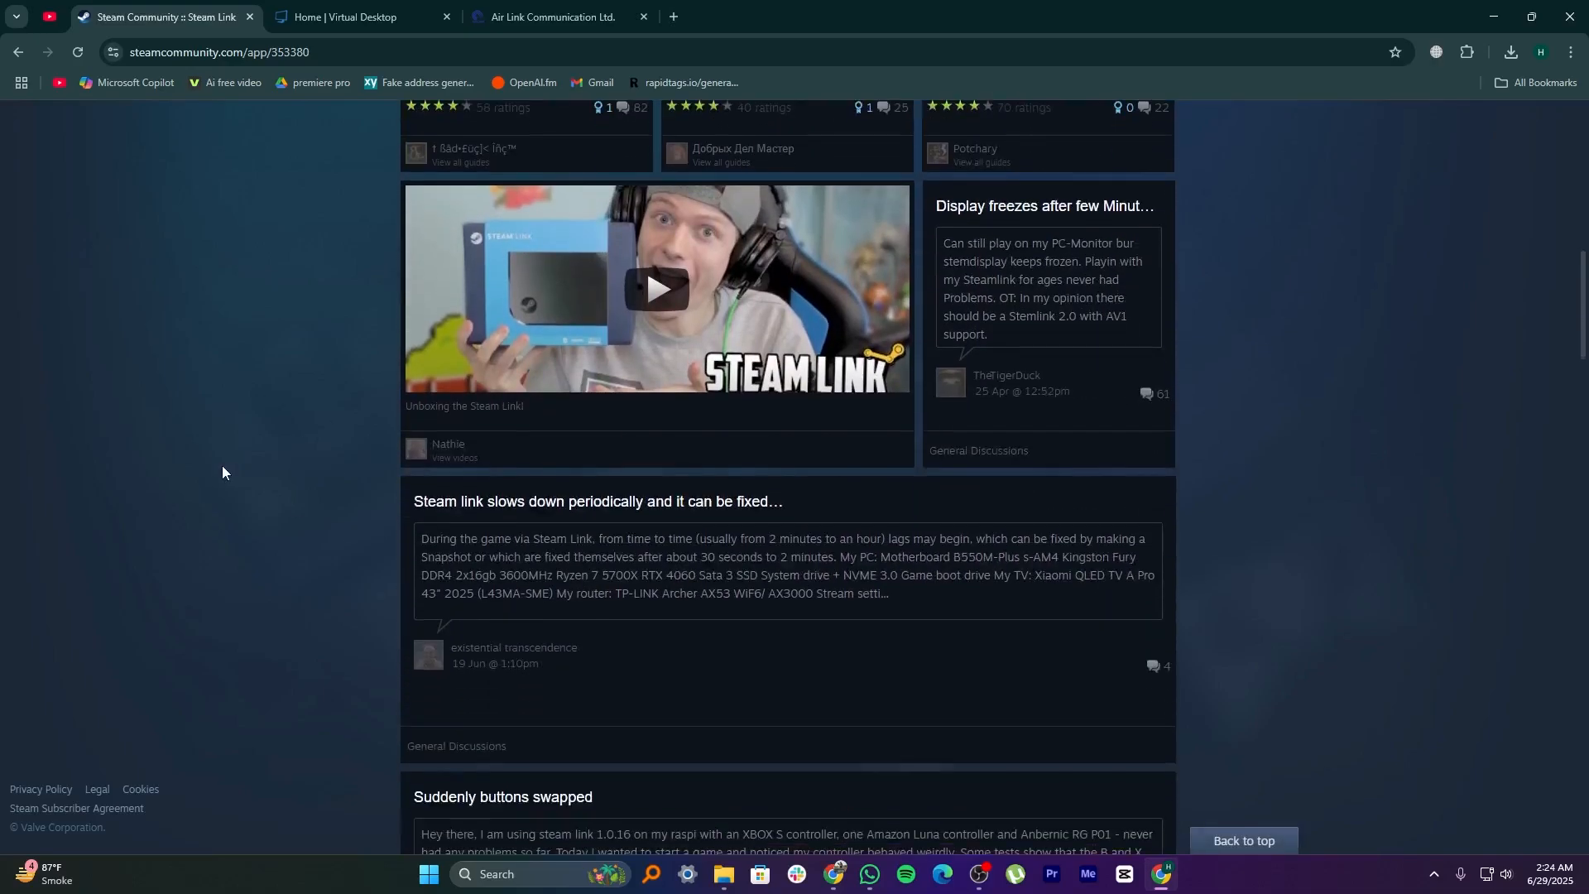
{"action": "scroll", "scroll_direction": "down", "scroll_amount": 3}
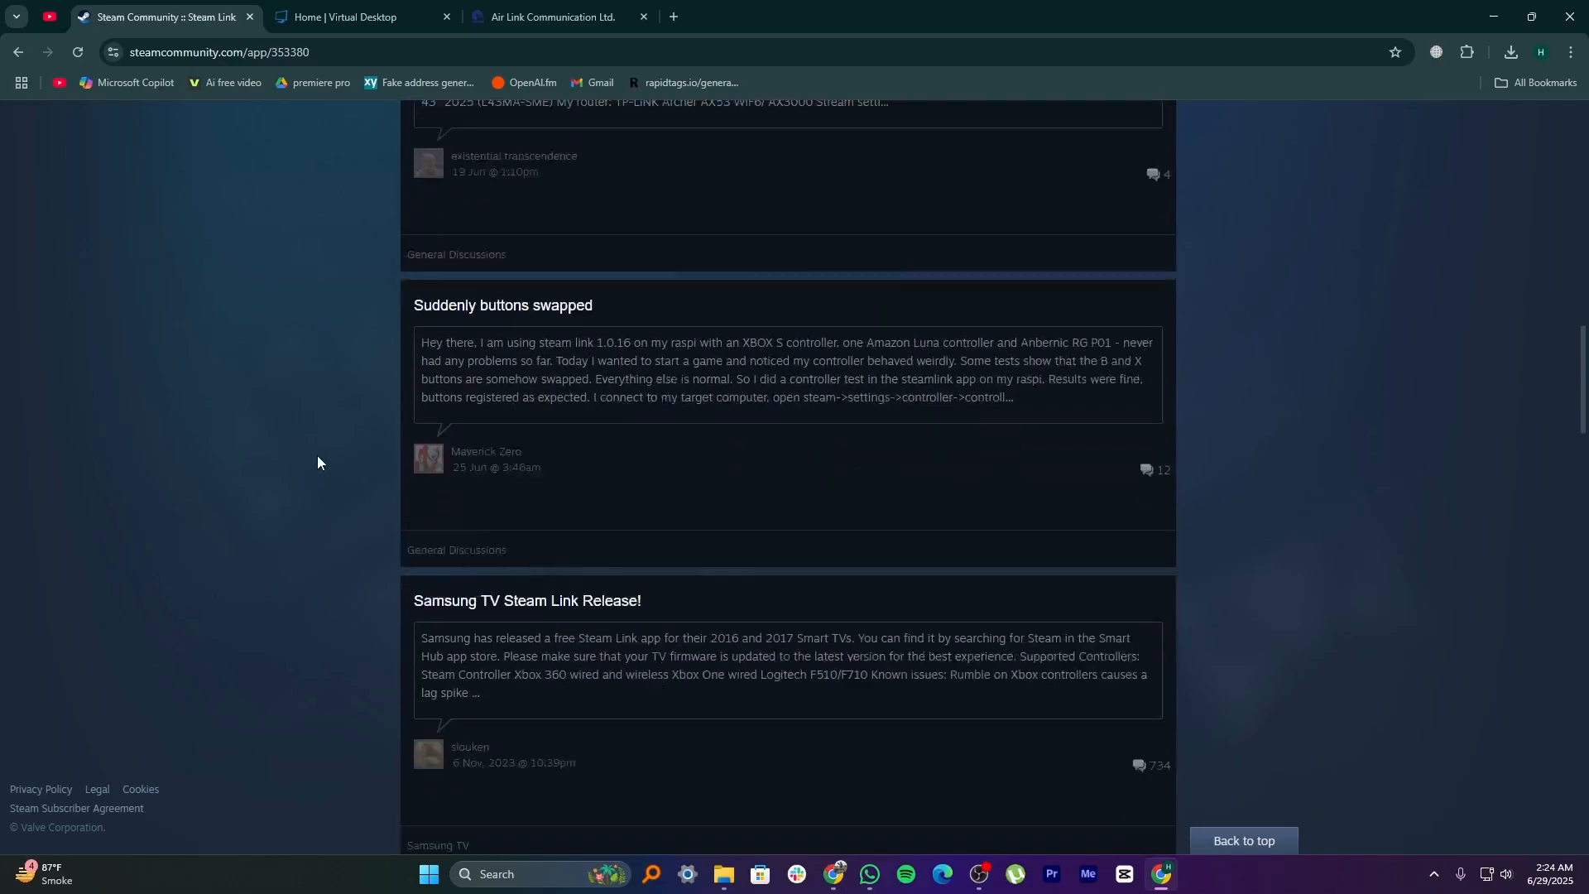
{"action": "scroll", "scroll_direction": "up", "scroll_amount": 3}
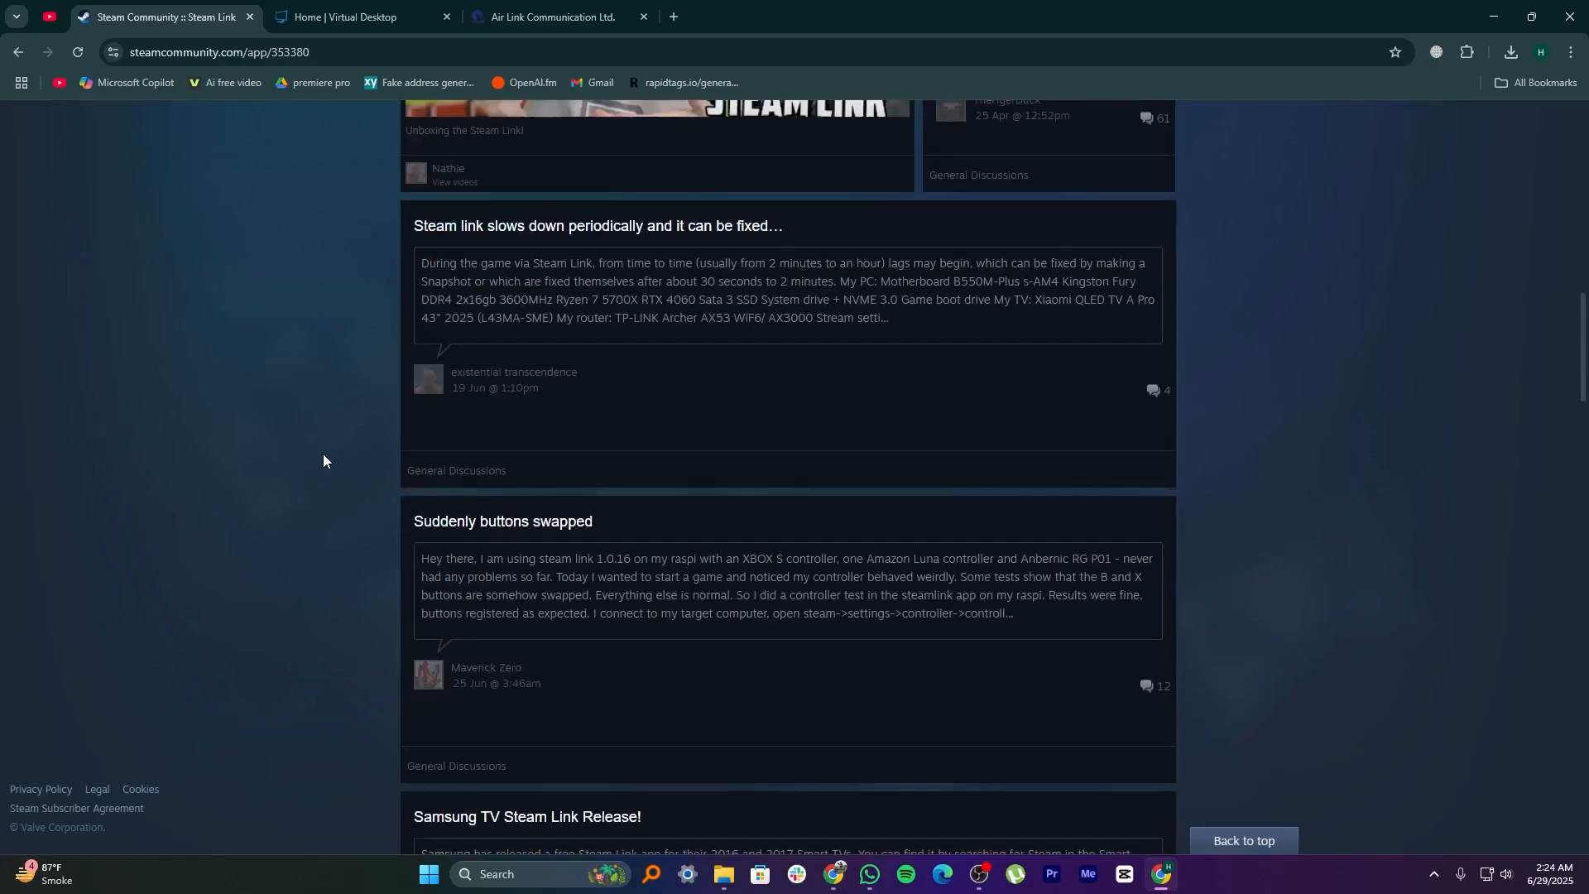
{"action": "scroll", "scroll_direction": "up", "scroll_amount": 3}
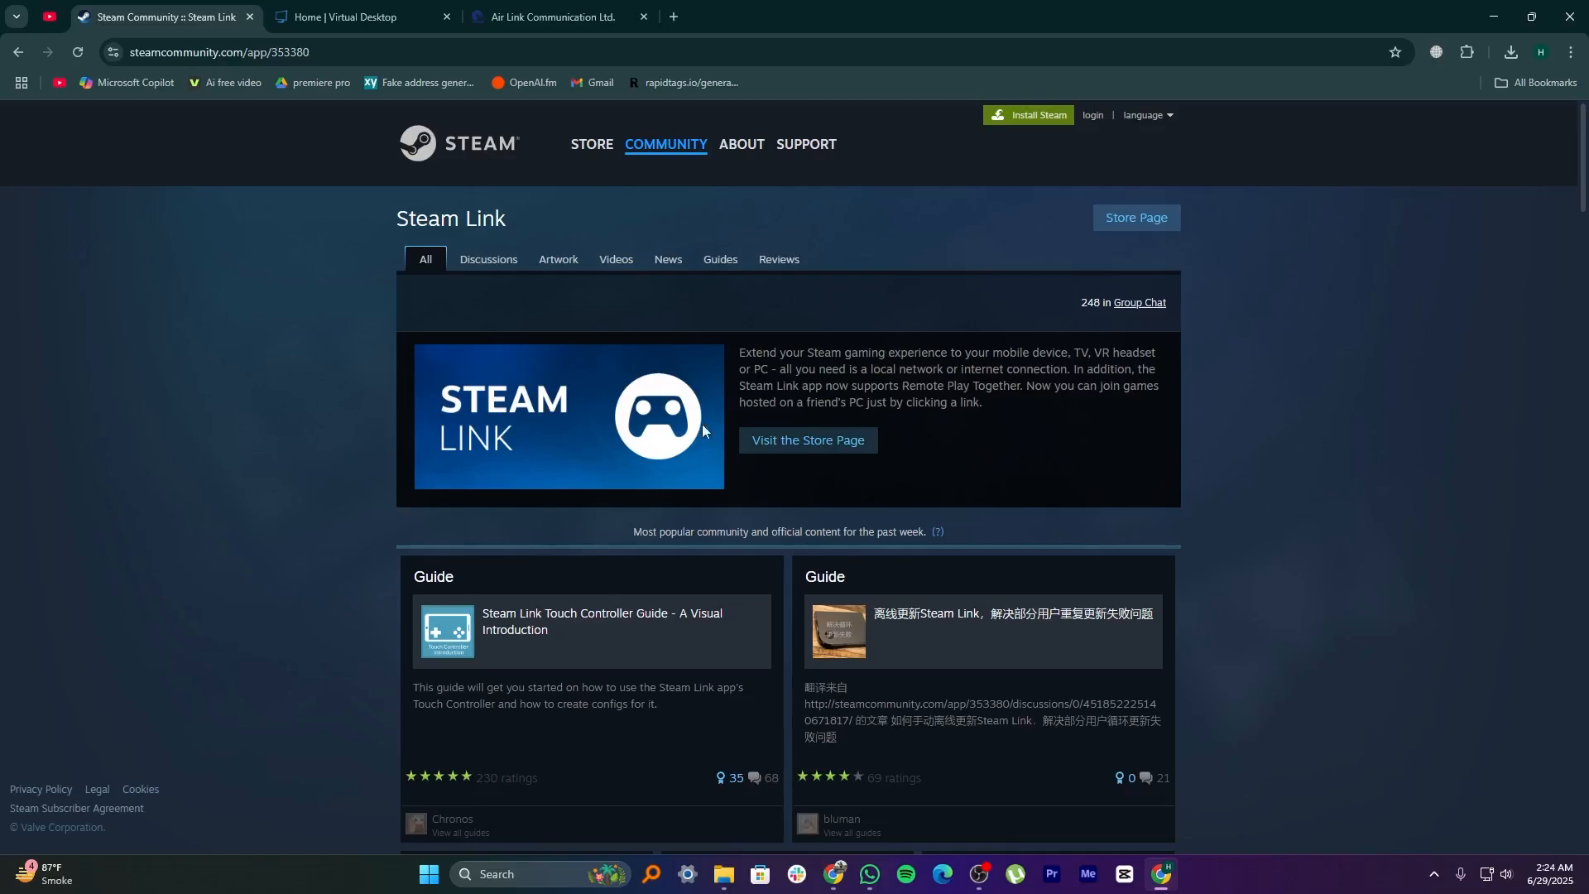
Step: Read the Steam Link store page down to Customer Reviews, then switch to Virtual Desktop
{"action": "left_click", "coordinate": [808, 439]}
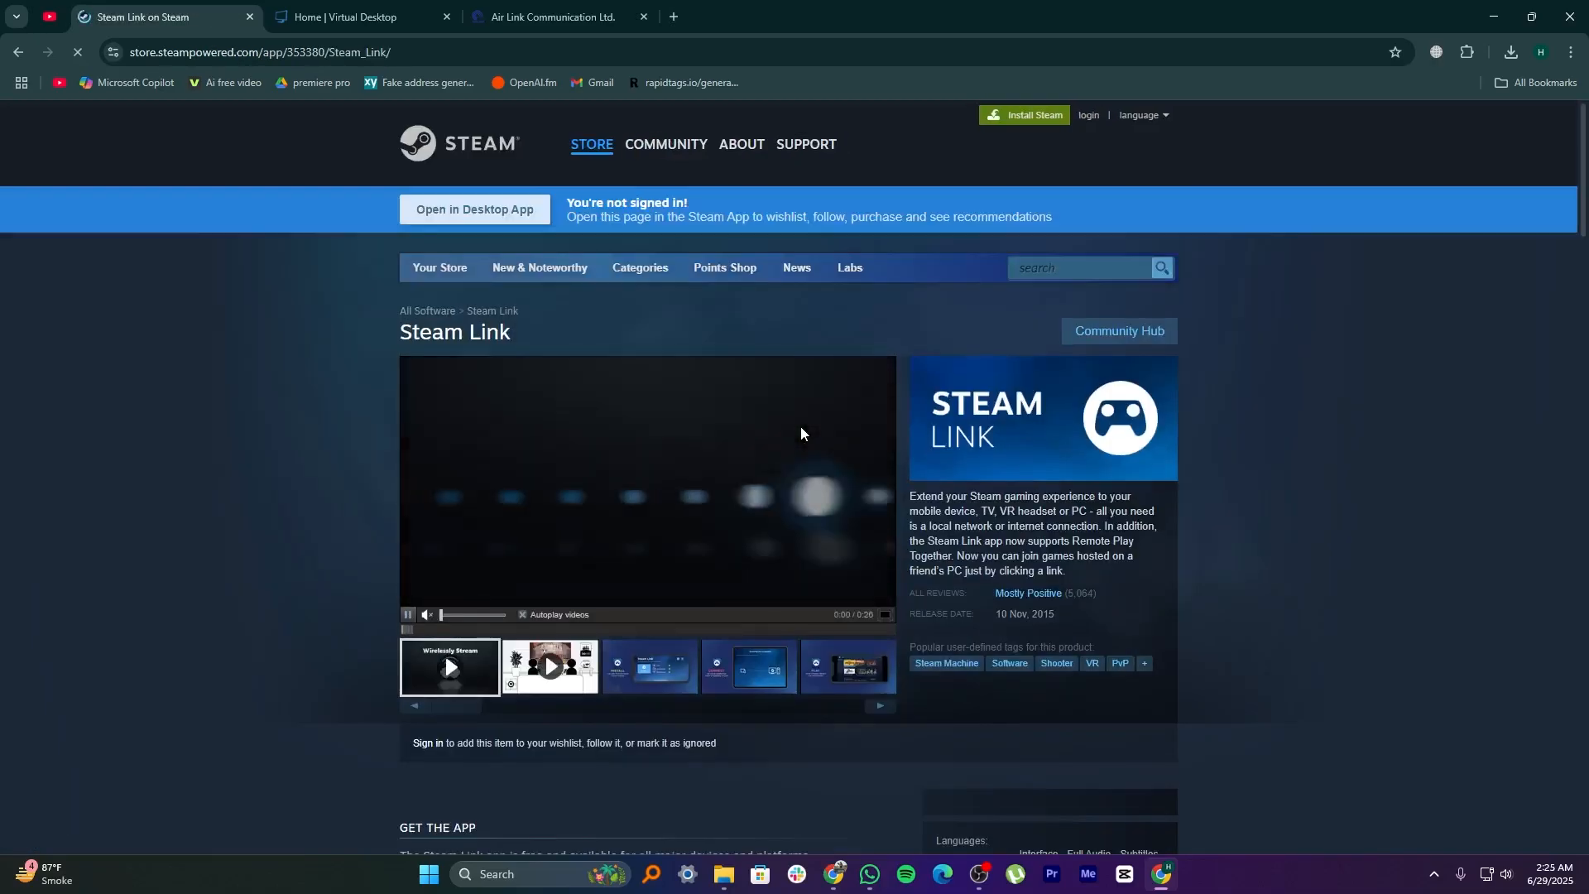
{"action": "scroll", "scroll_direction": "down", "scroll_amount": 3}
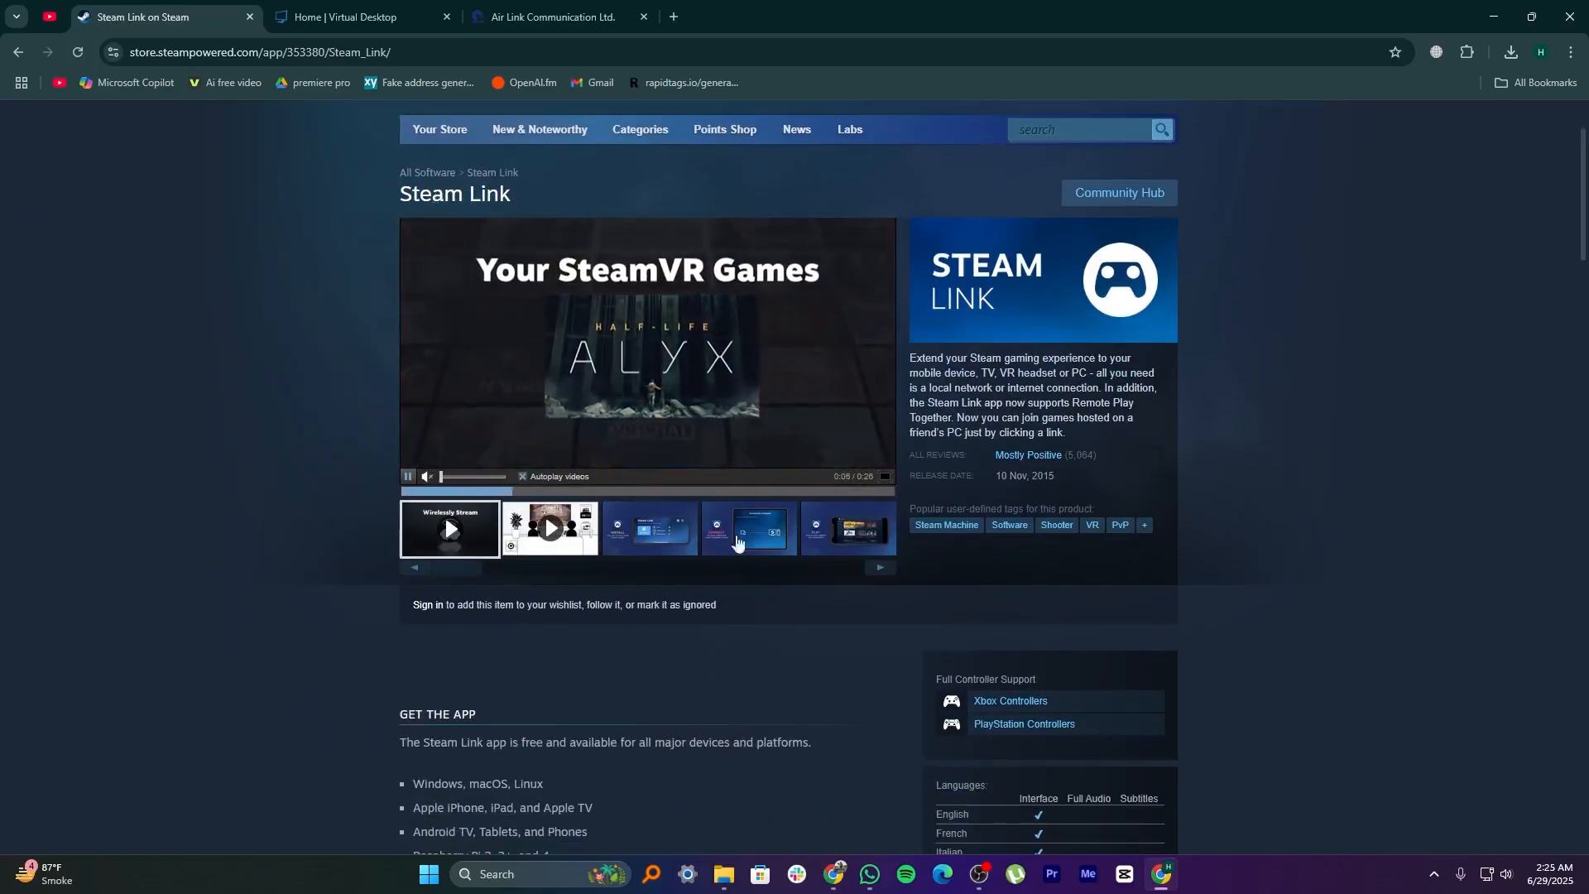
{"action": "scroll", "scroll_direction": "down", "scroll_amount": 3}
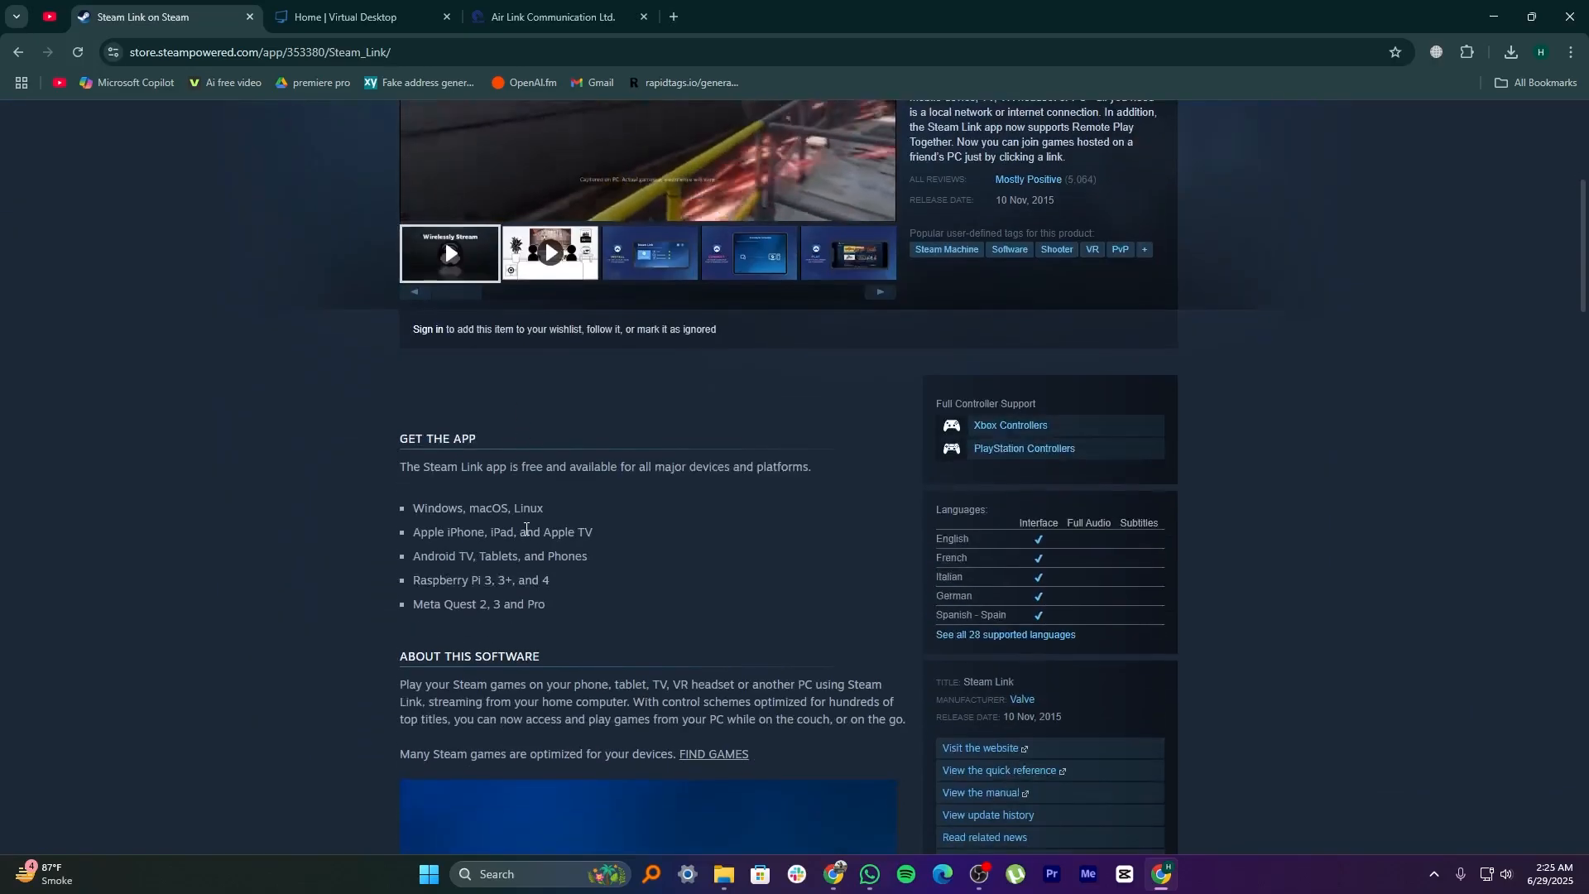
{"action": "scroll", "scroll_direction": "down", "scroll_amount": 3}
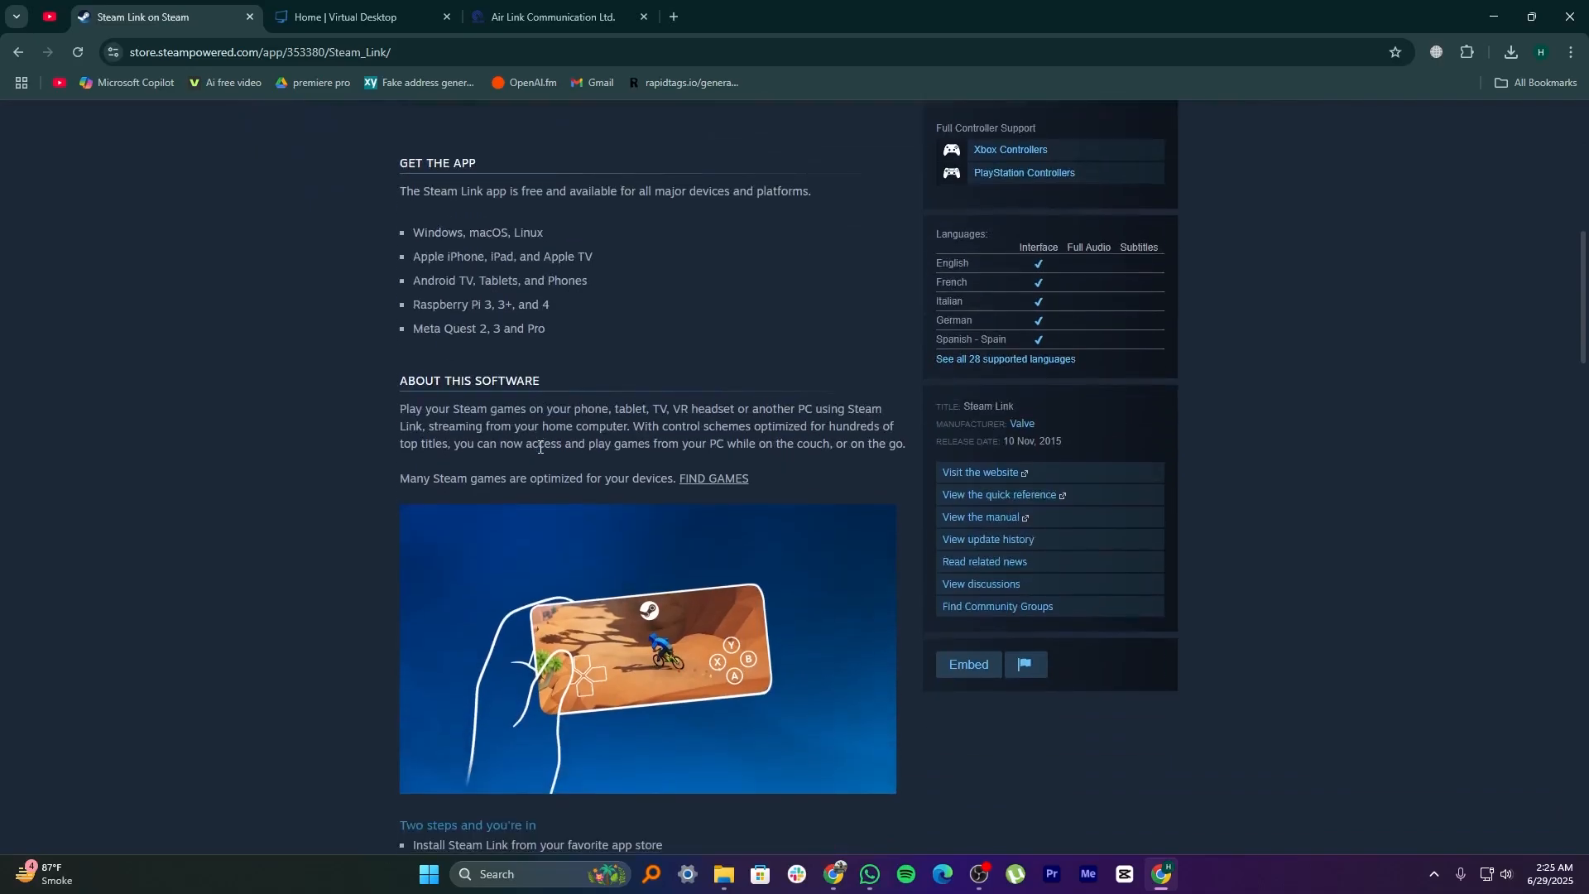
{"action": "scroll", "scroll_direction": "down", "scroll_amount": 3}
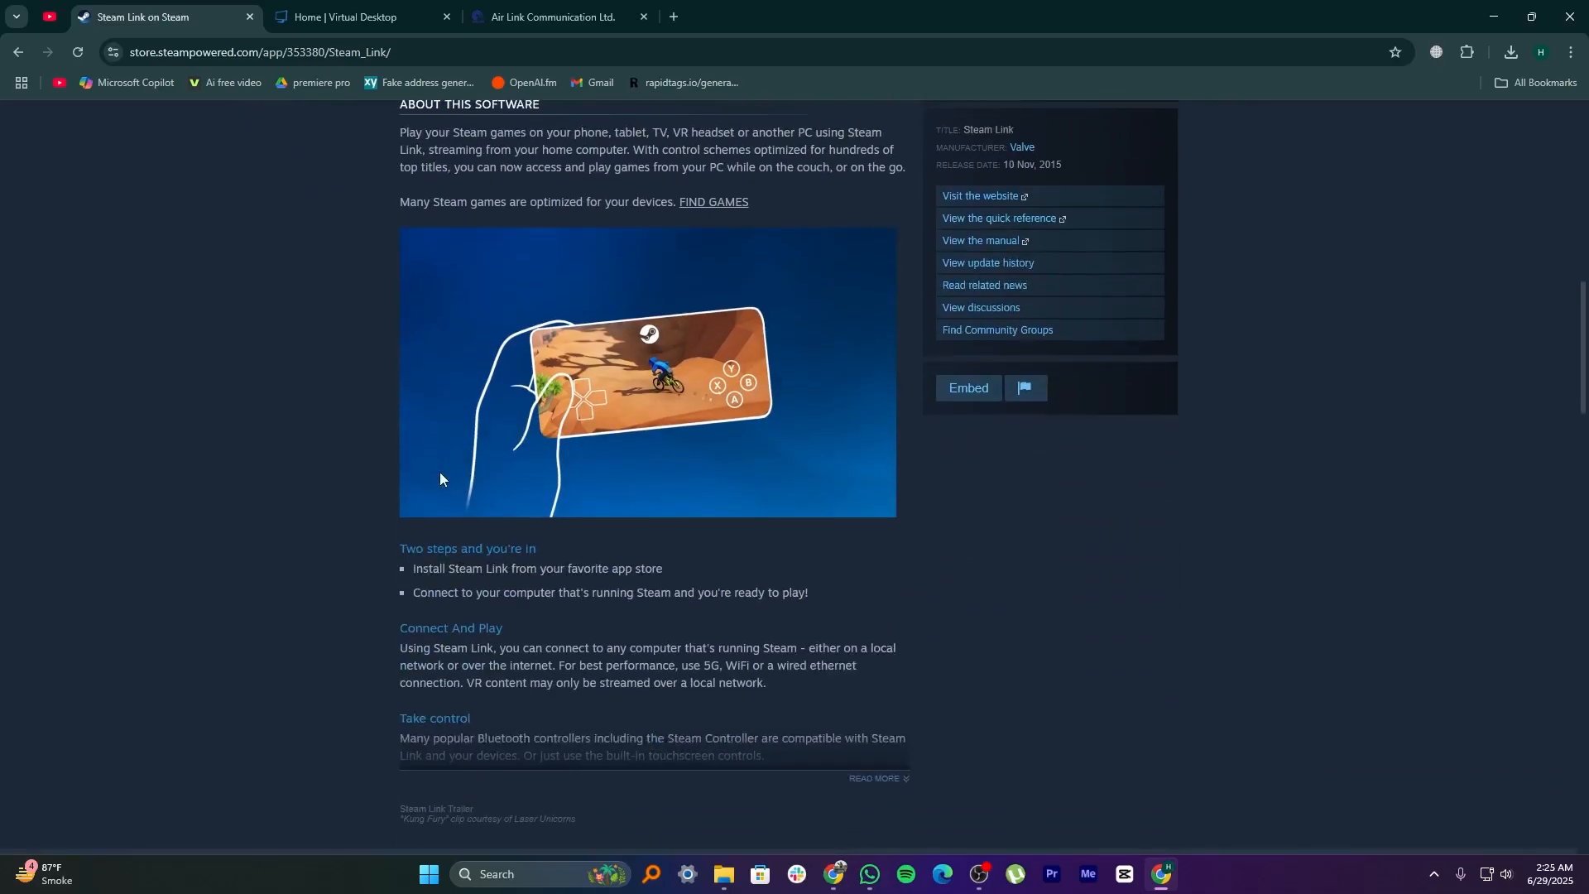
{"action": "scroll", "scroll_direction": "down", "scroll_amount": 3}
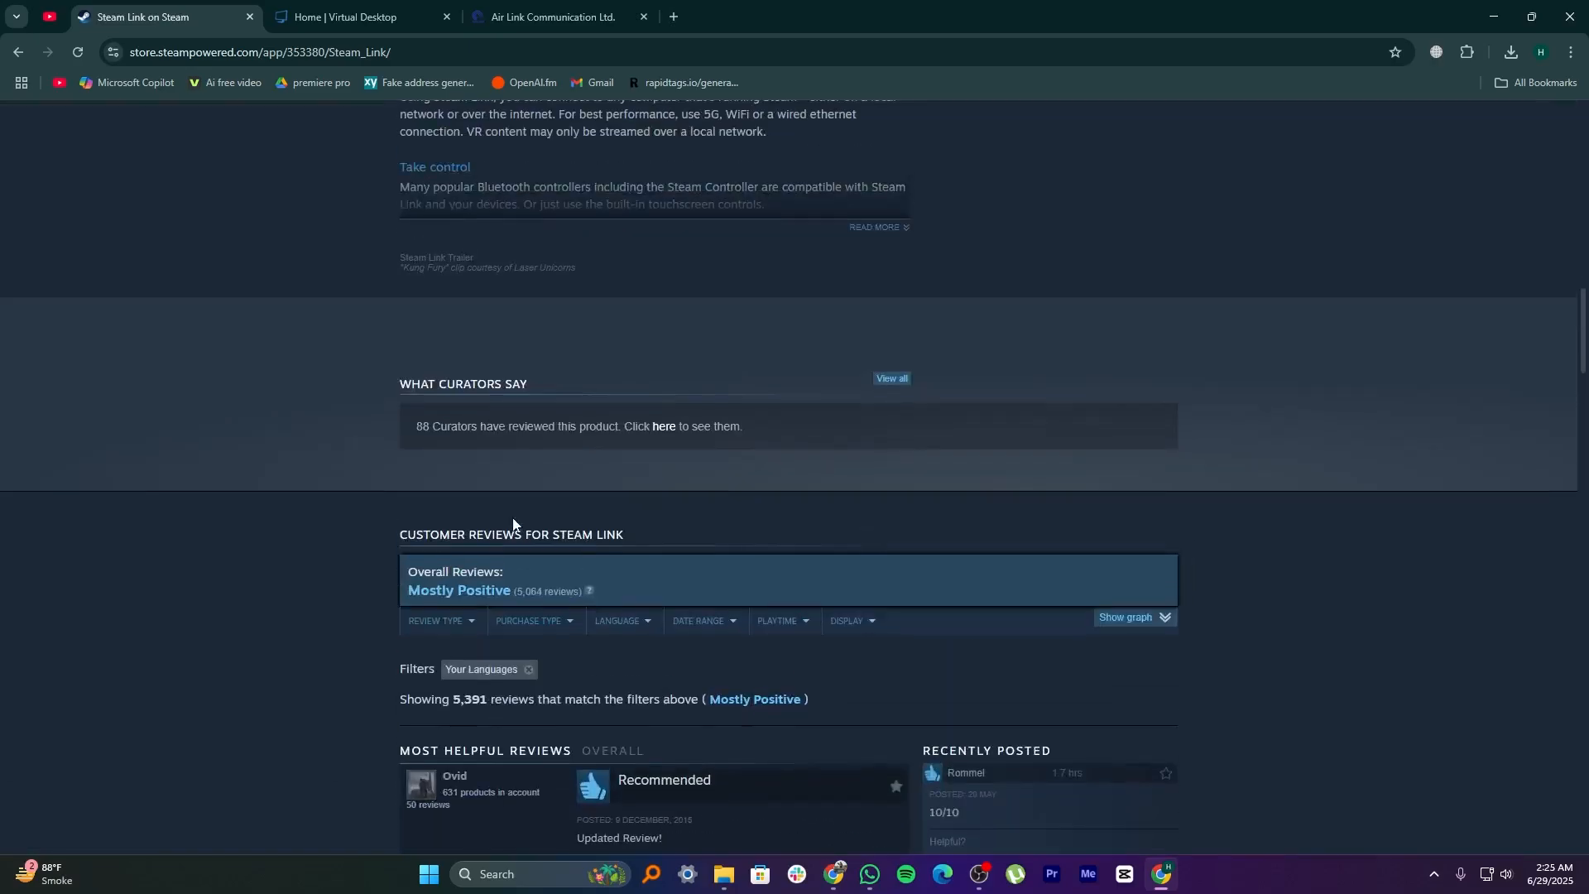
{"action": "scroll", "scroll_direction": "down", "scroll_amount": 3}
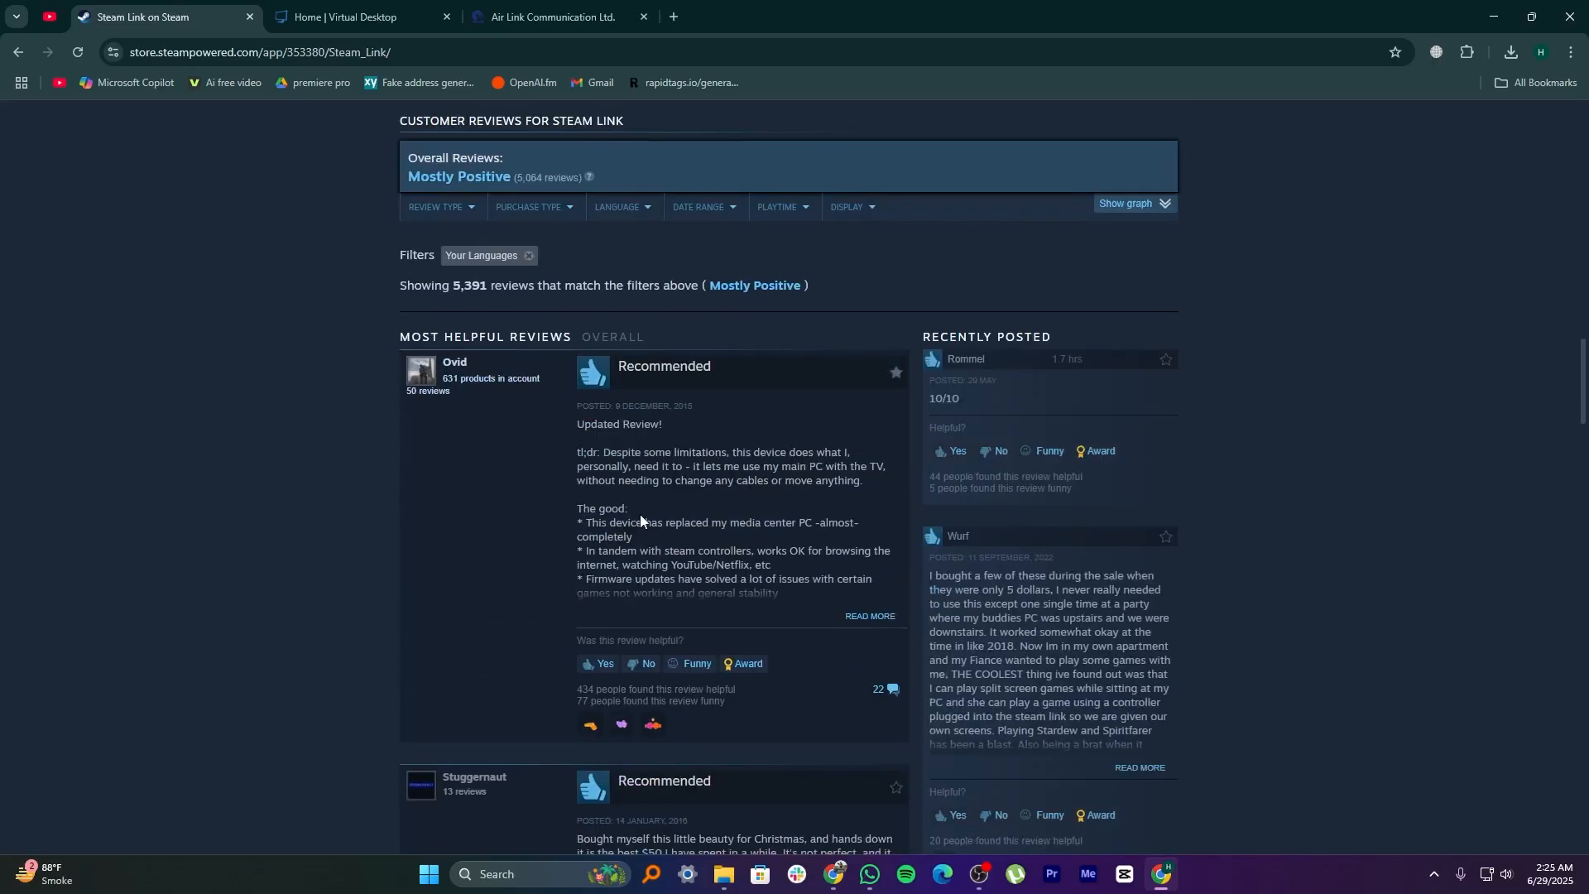
{"action": "left_click", "coordinate": [349, 17]}
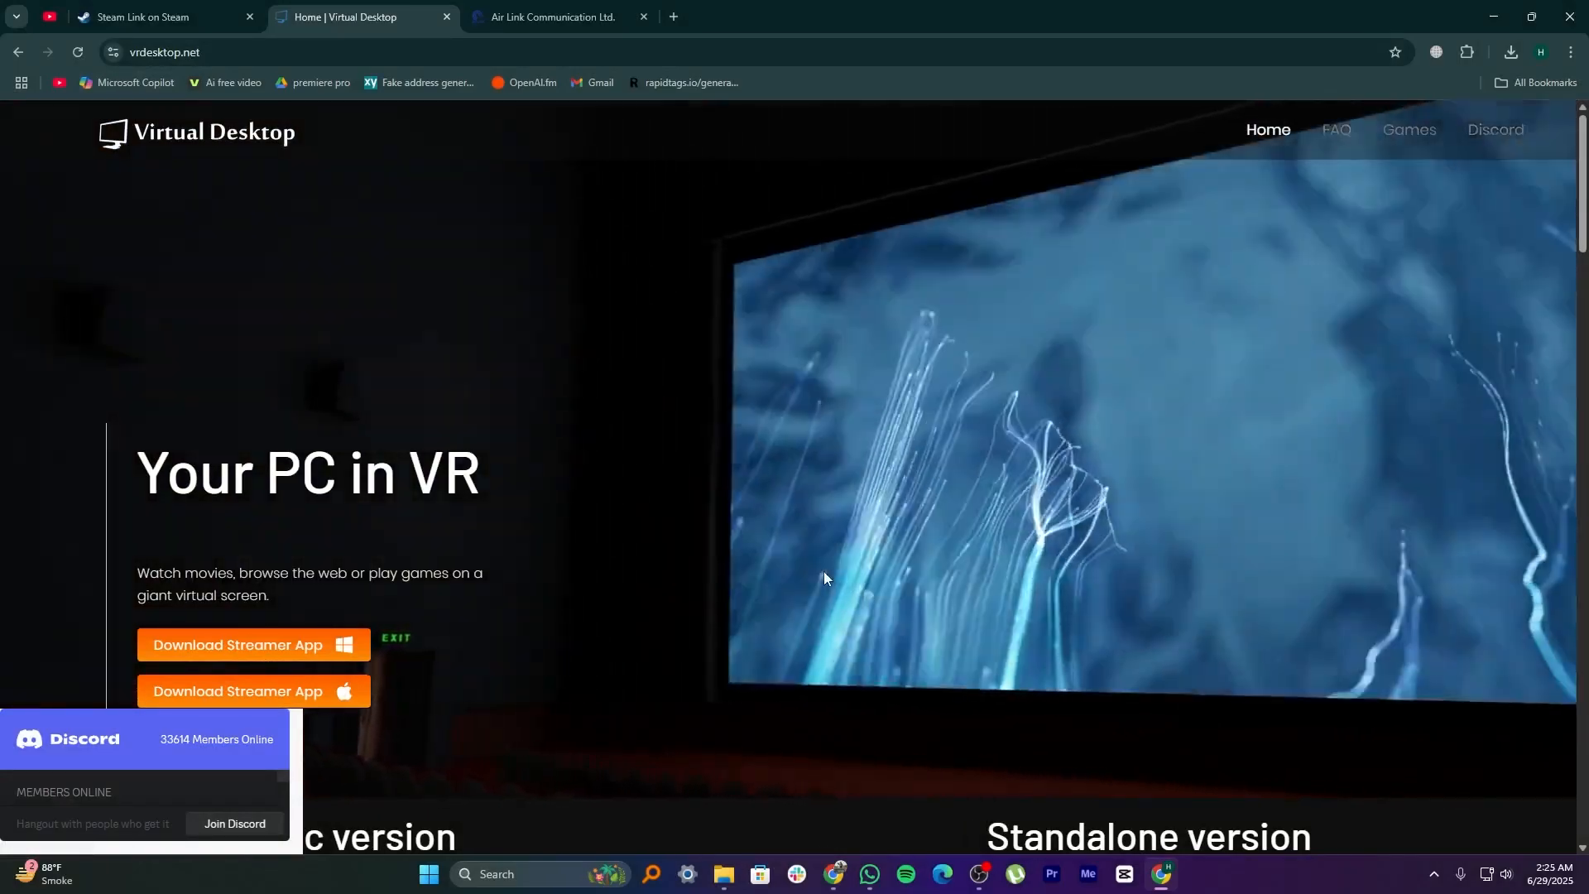
Step: Review vrdesktop.net's version details and FAQ, then go to the Games page
{"action": "scroll", "scroll_direction": "down", "scroll_amount": 3}
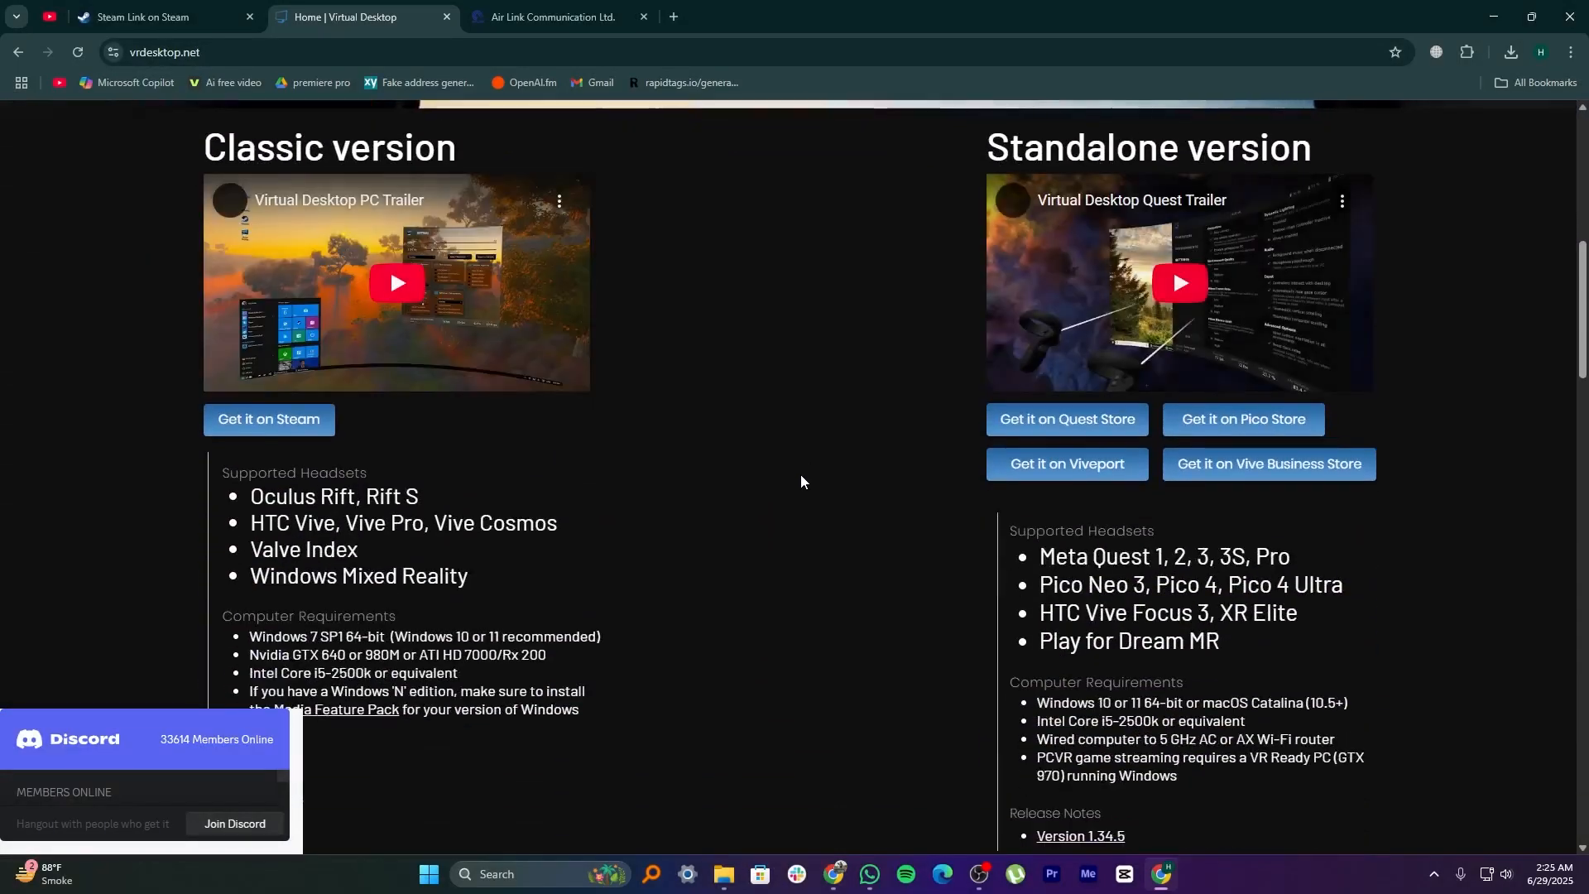
{"action": "scroll", "scroll_direction": "down", "scroll_amount": 3}
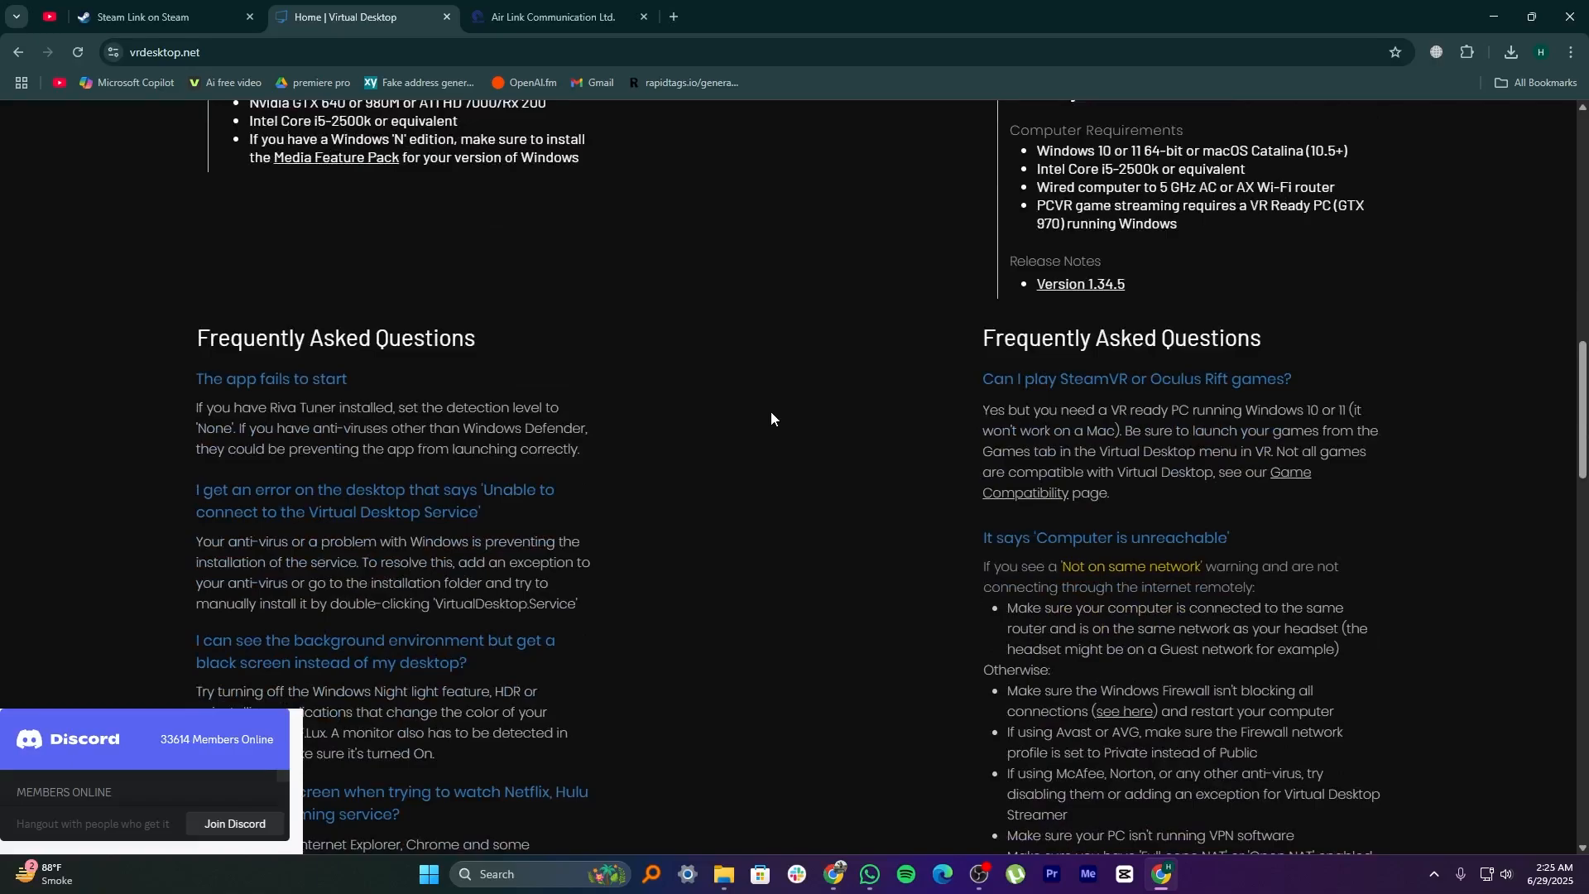
{"action": "scroll", "scroll_direction": "down", "scroll_amount": 3}
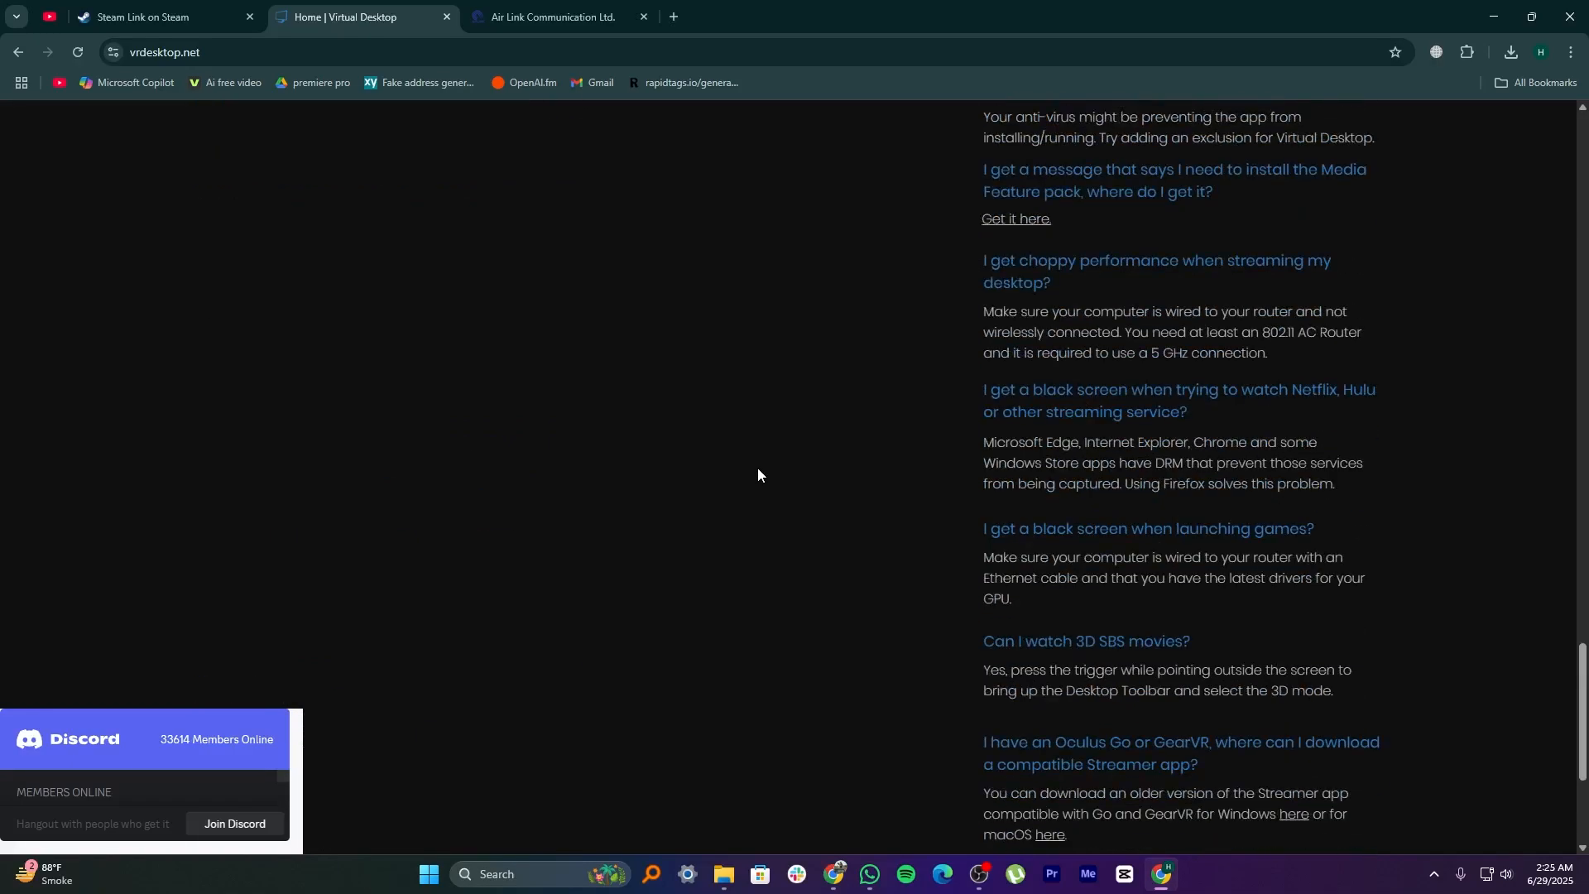
{"action": "scroll", "scroll_direction": "up", "scroll_amount": 3}
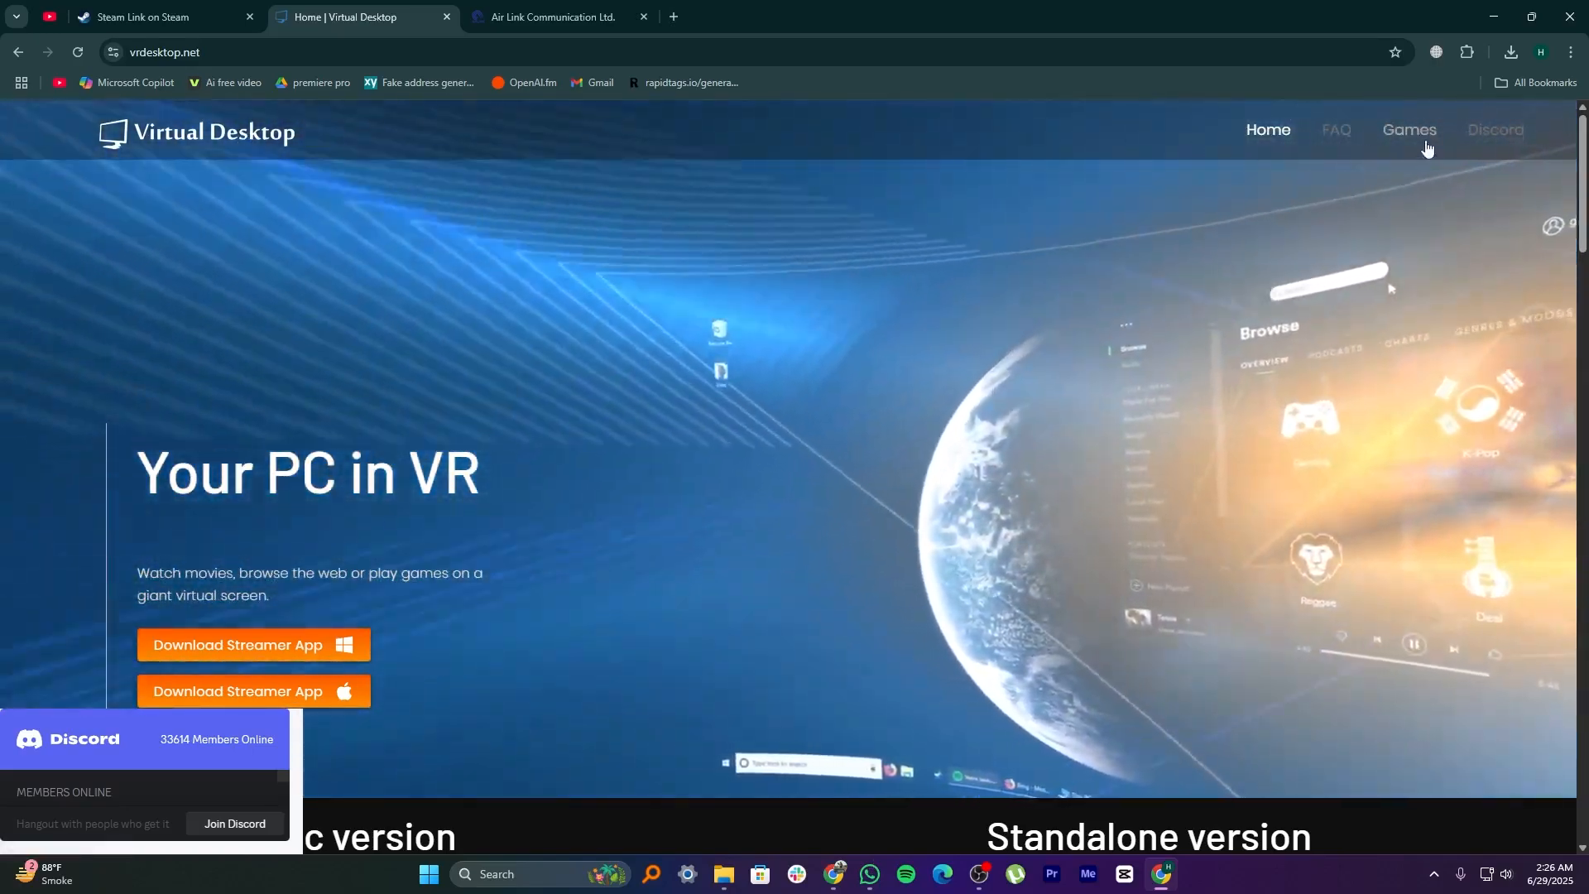
{"action": "left_click", "coordinate": [1407, 130]}
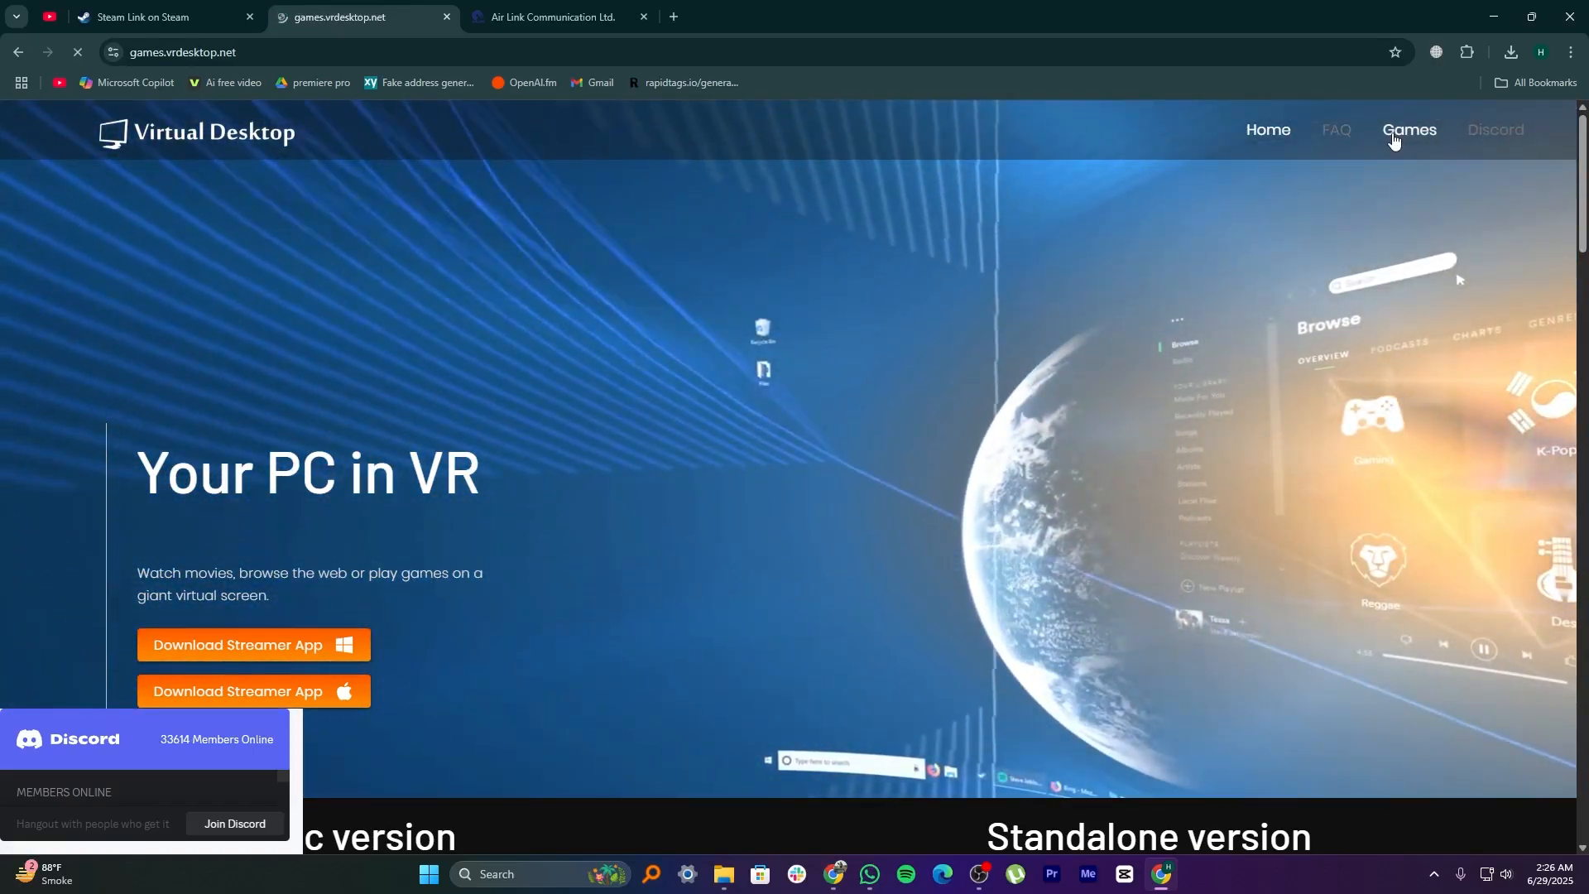
Step: Browse Virtual Desktop's Game Compatibility list, then switch to the Air Link Communication tab
{"action": "left_click", "coordinate": [1409, 129]}
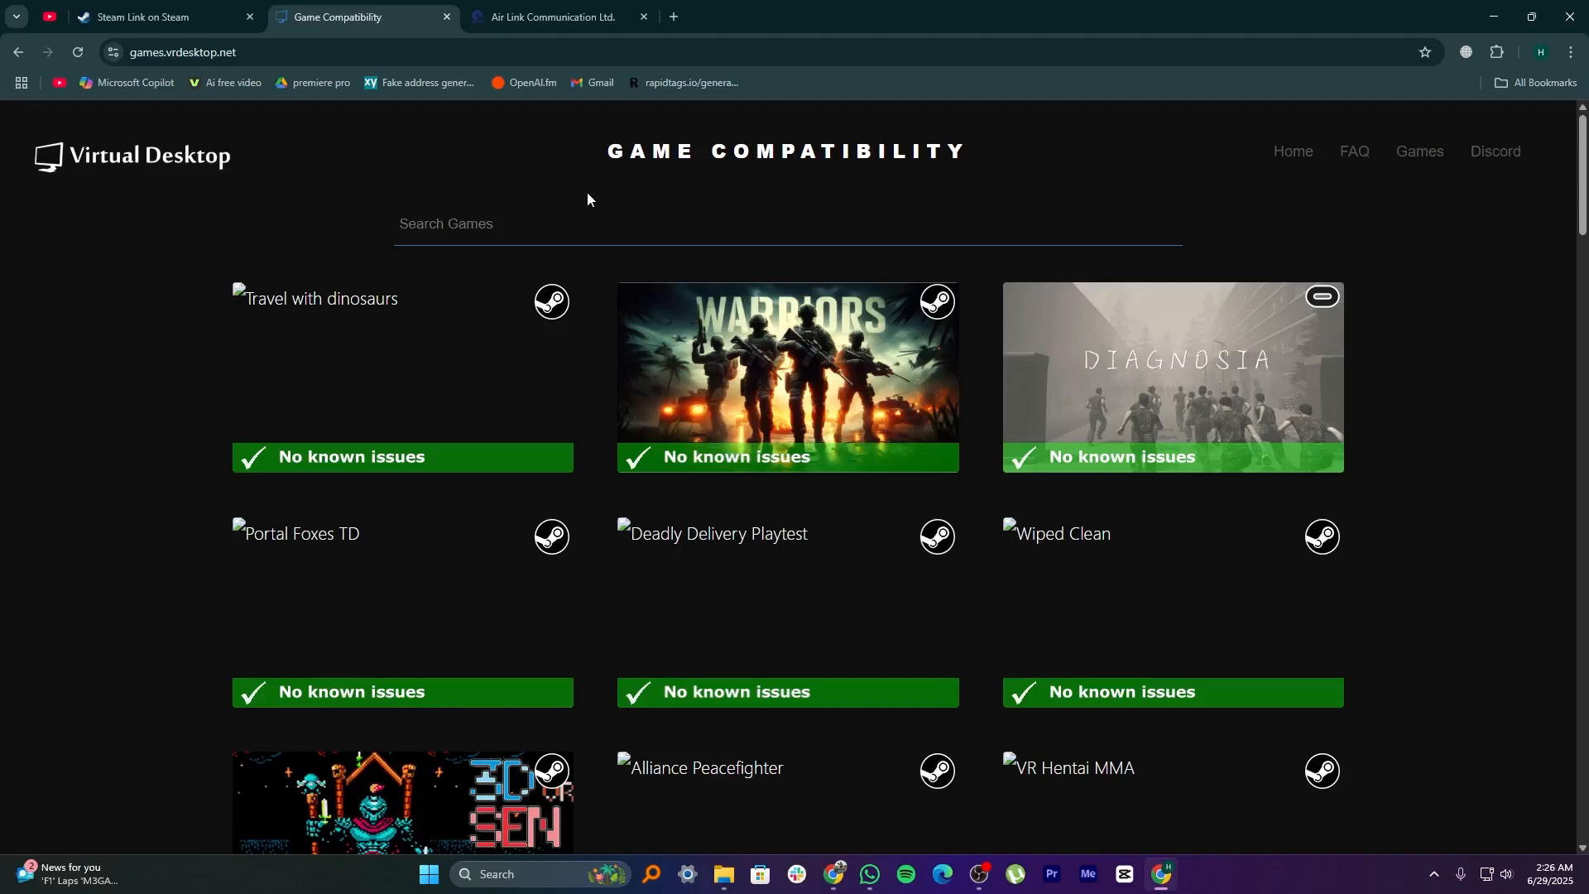
{"action": "scroll", "scroll_direction": "down", "scroll_amount": 3}
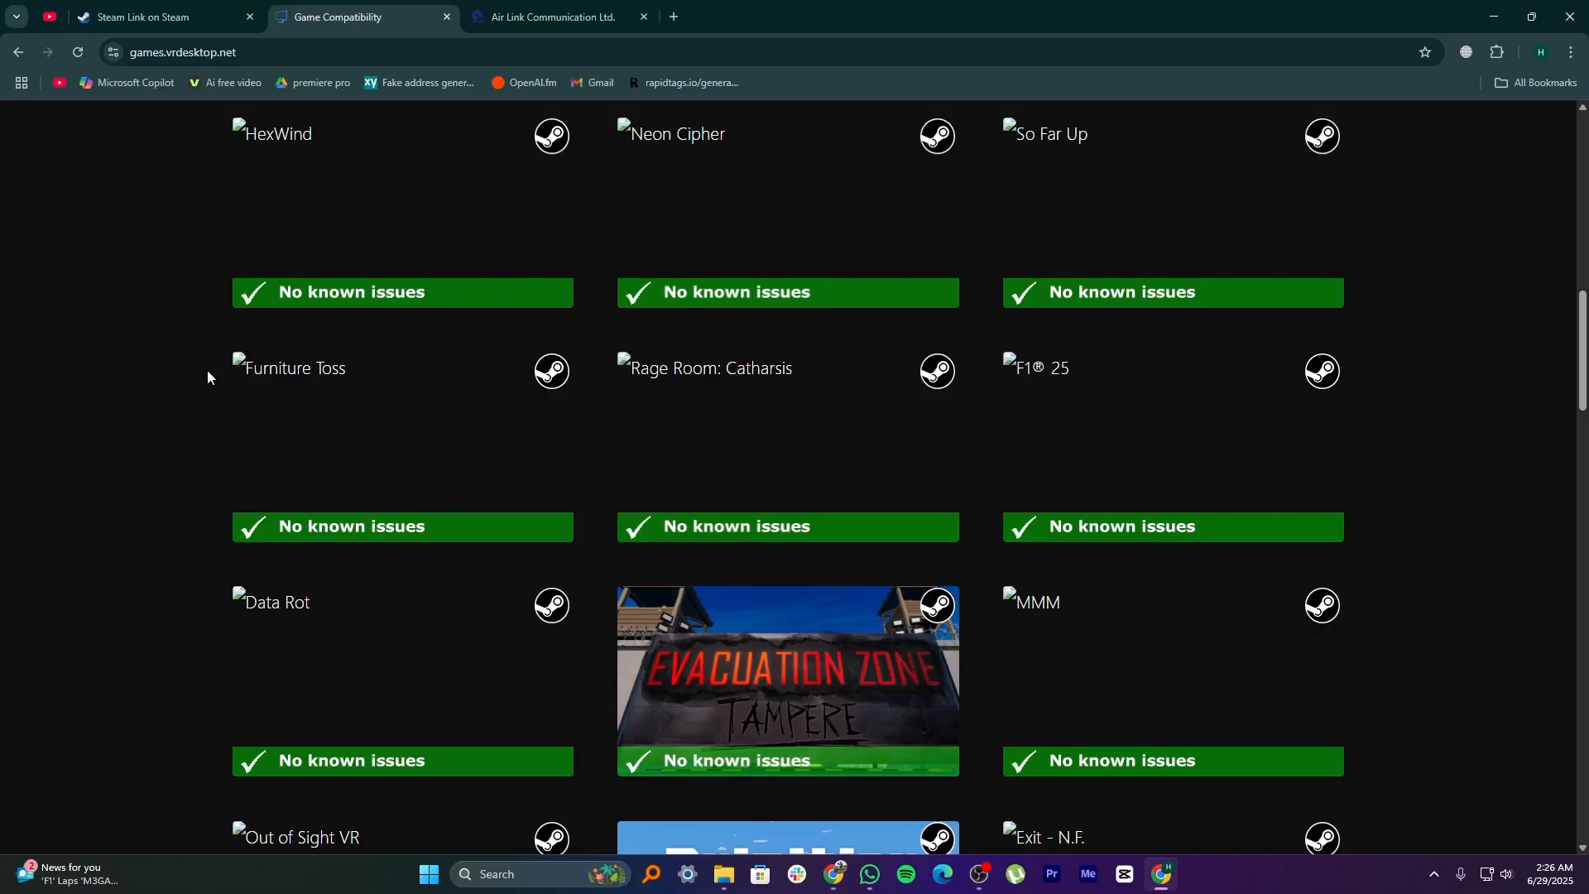
{"action": "scroll", "scroll_direction": "down", "scroll_amount": 3}
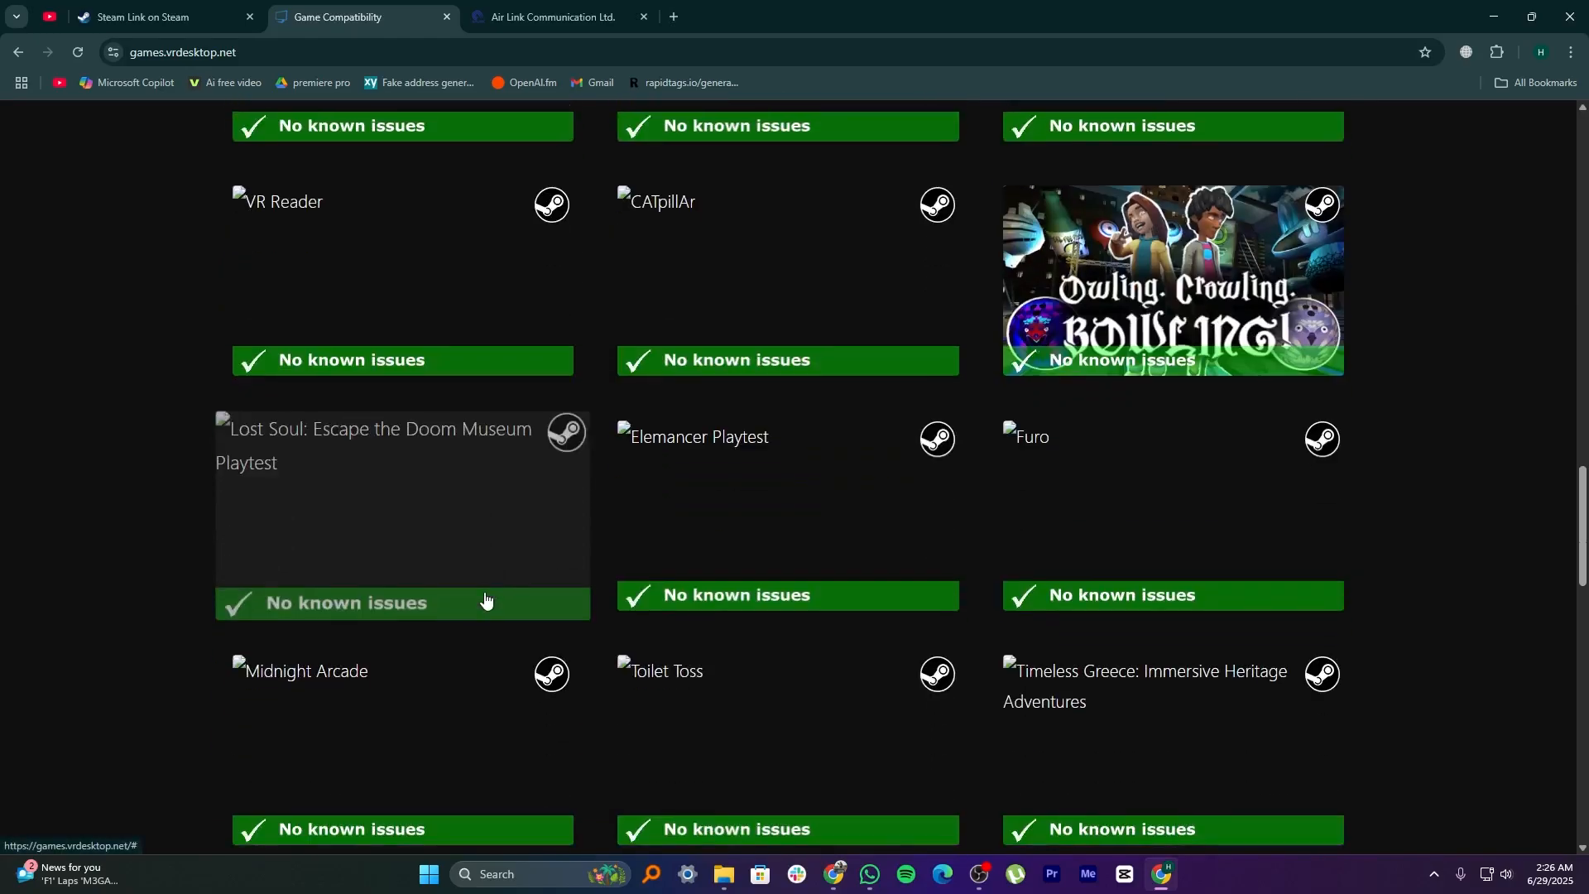
{"action": "scroll", "scroll_direction": "up", "scroll_amount": 3}
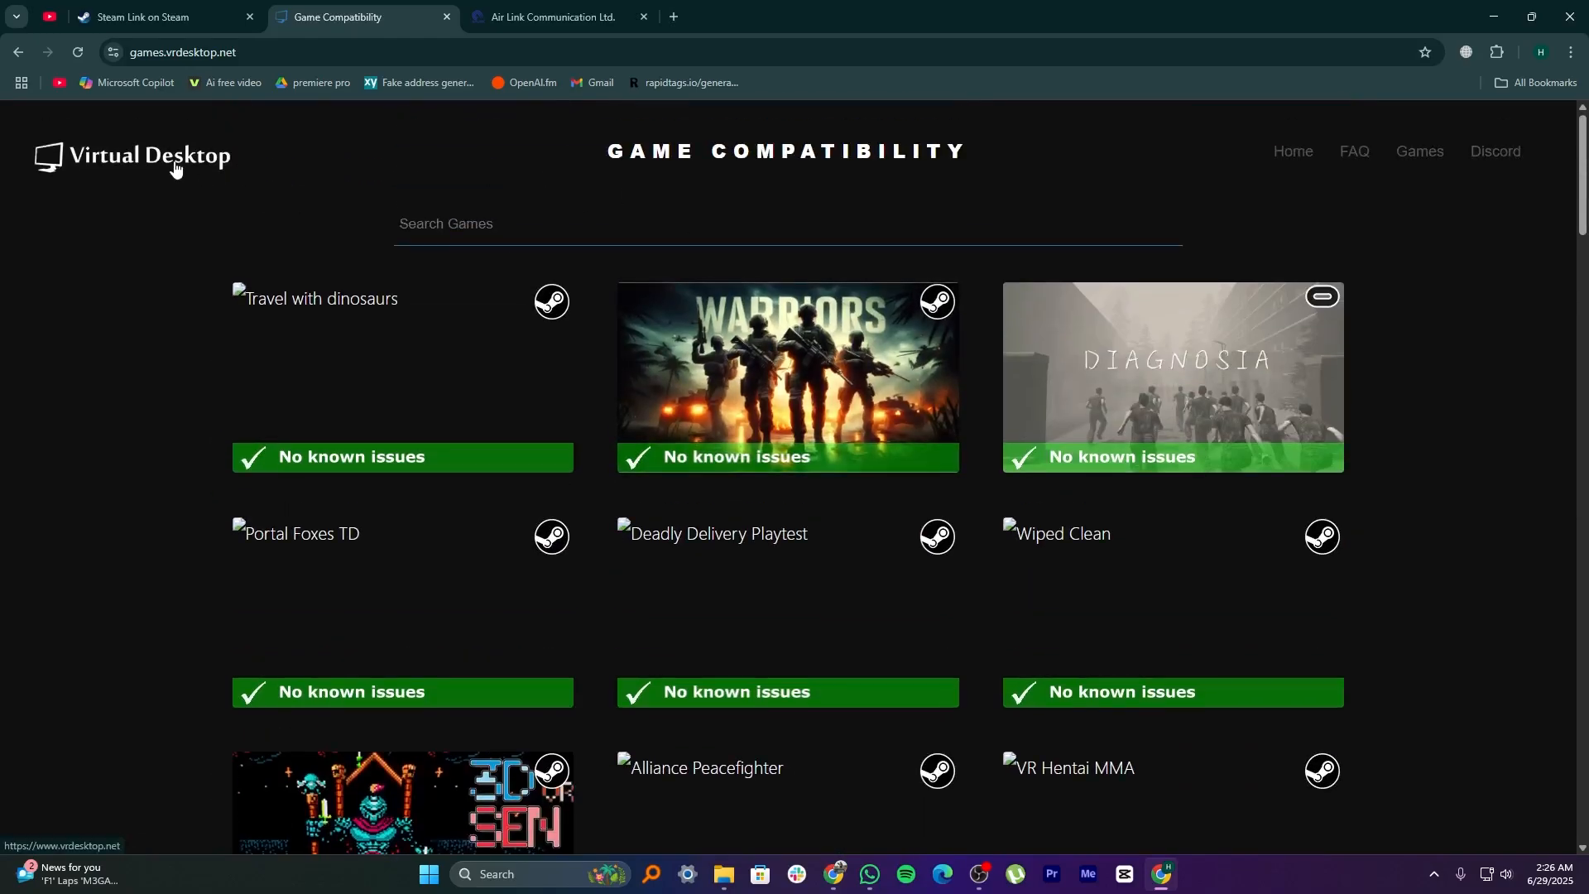
{"action": "left_click", "coordinate": [550, 17]}
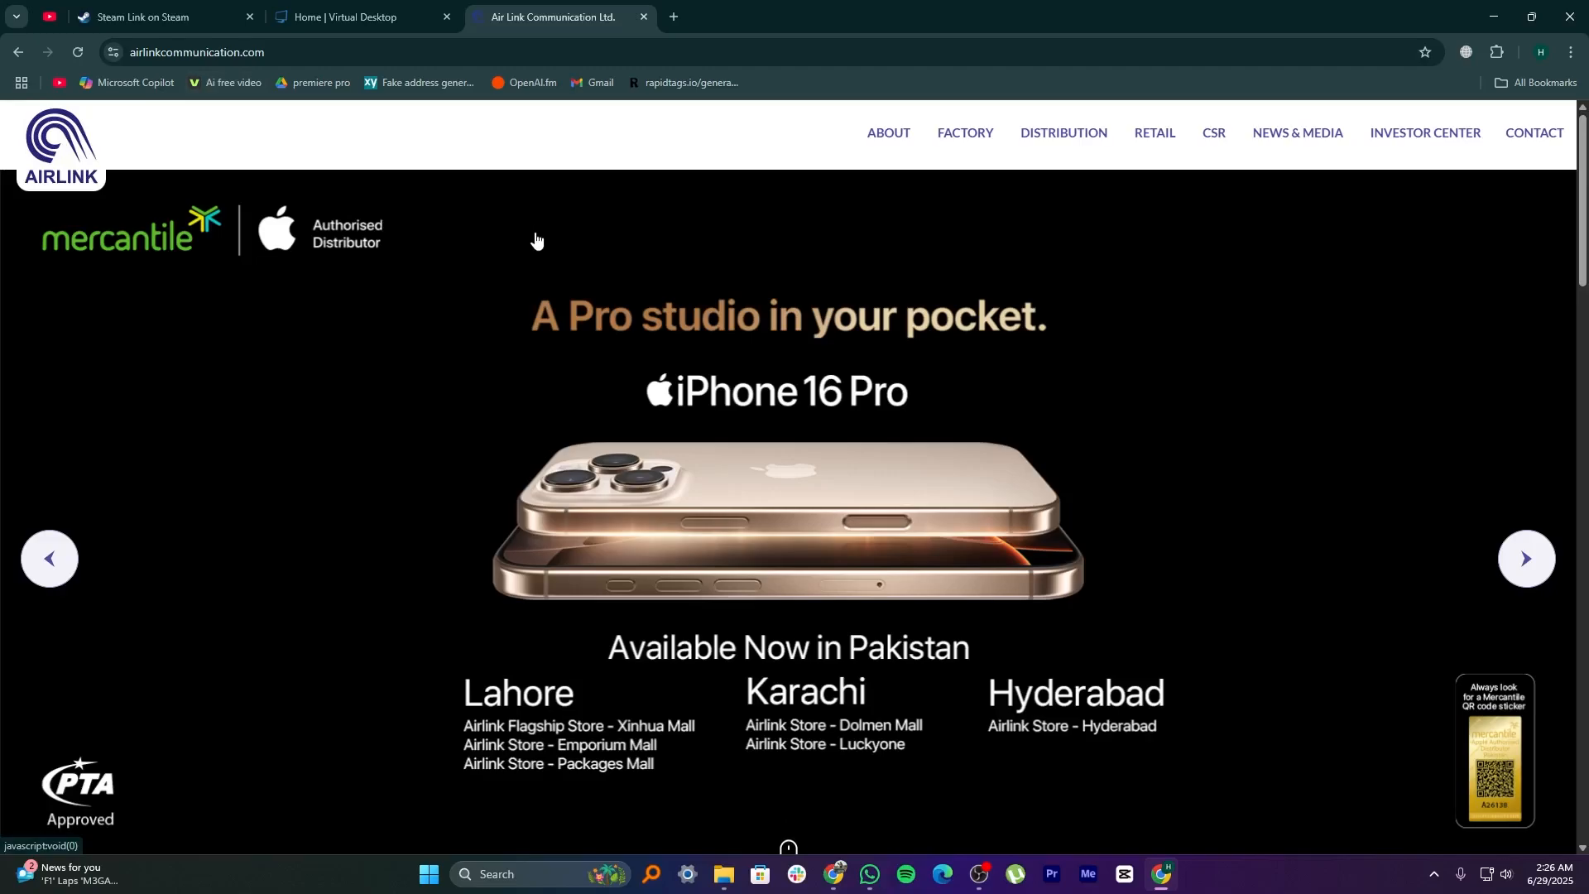
{"action": "scroll", "scroll_direction": "down", "scroll_amount": 3}
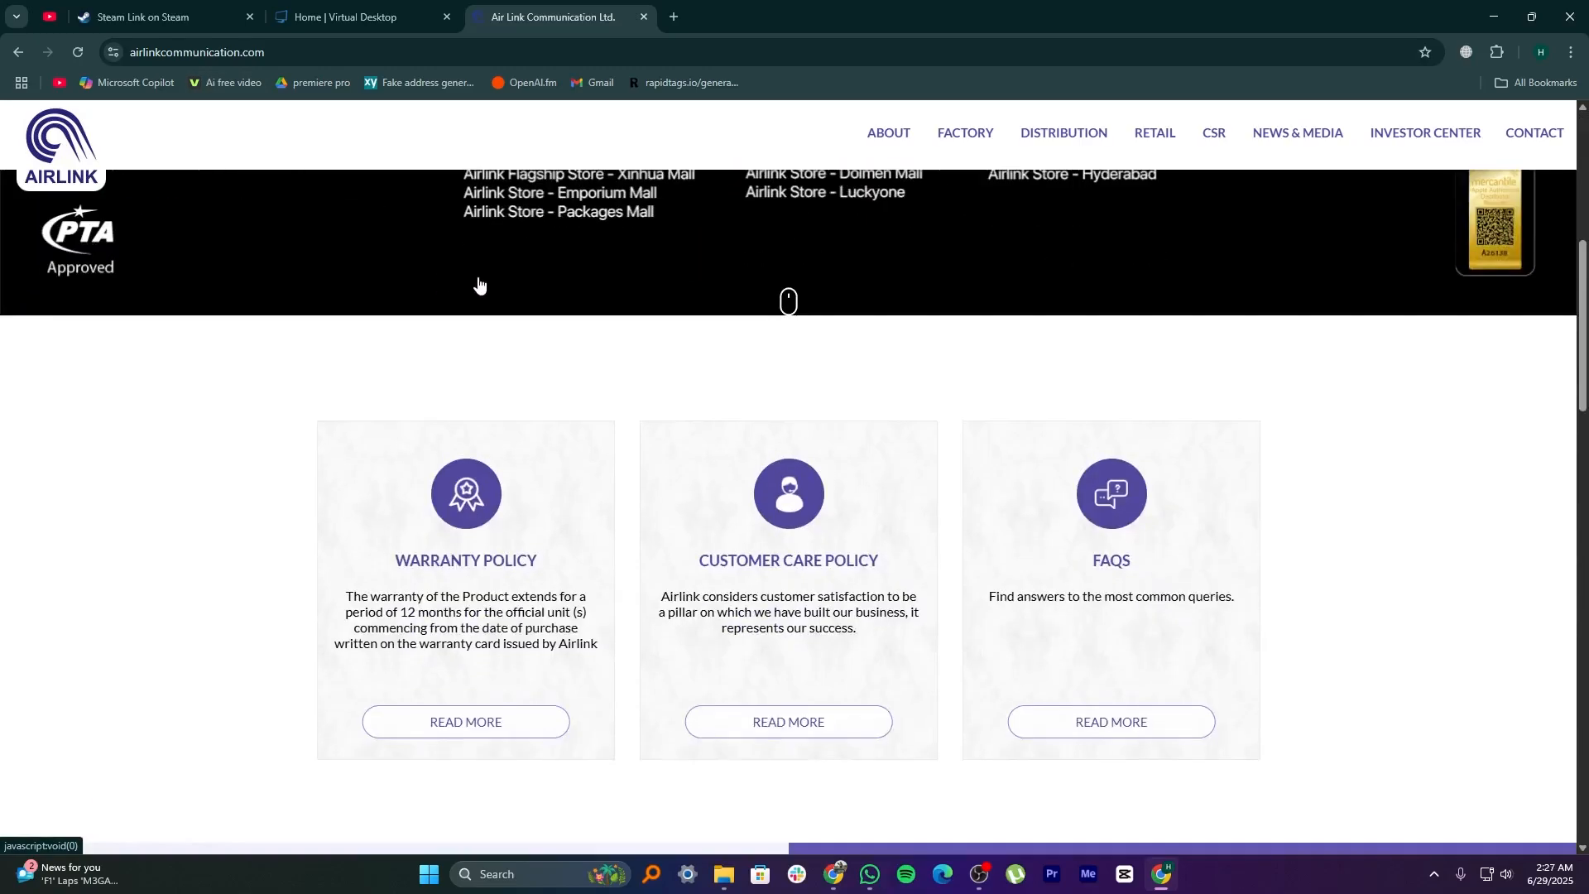
{"action": "key", "text": "alt+tab"}
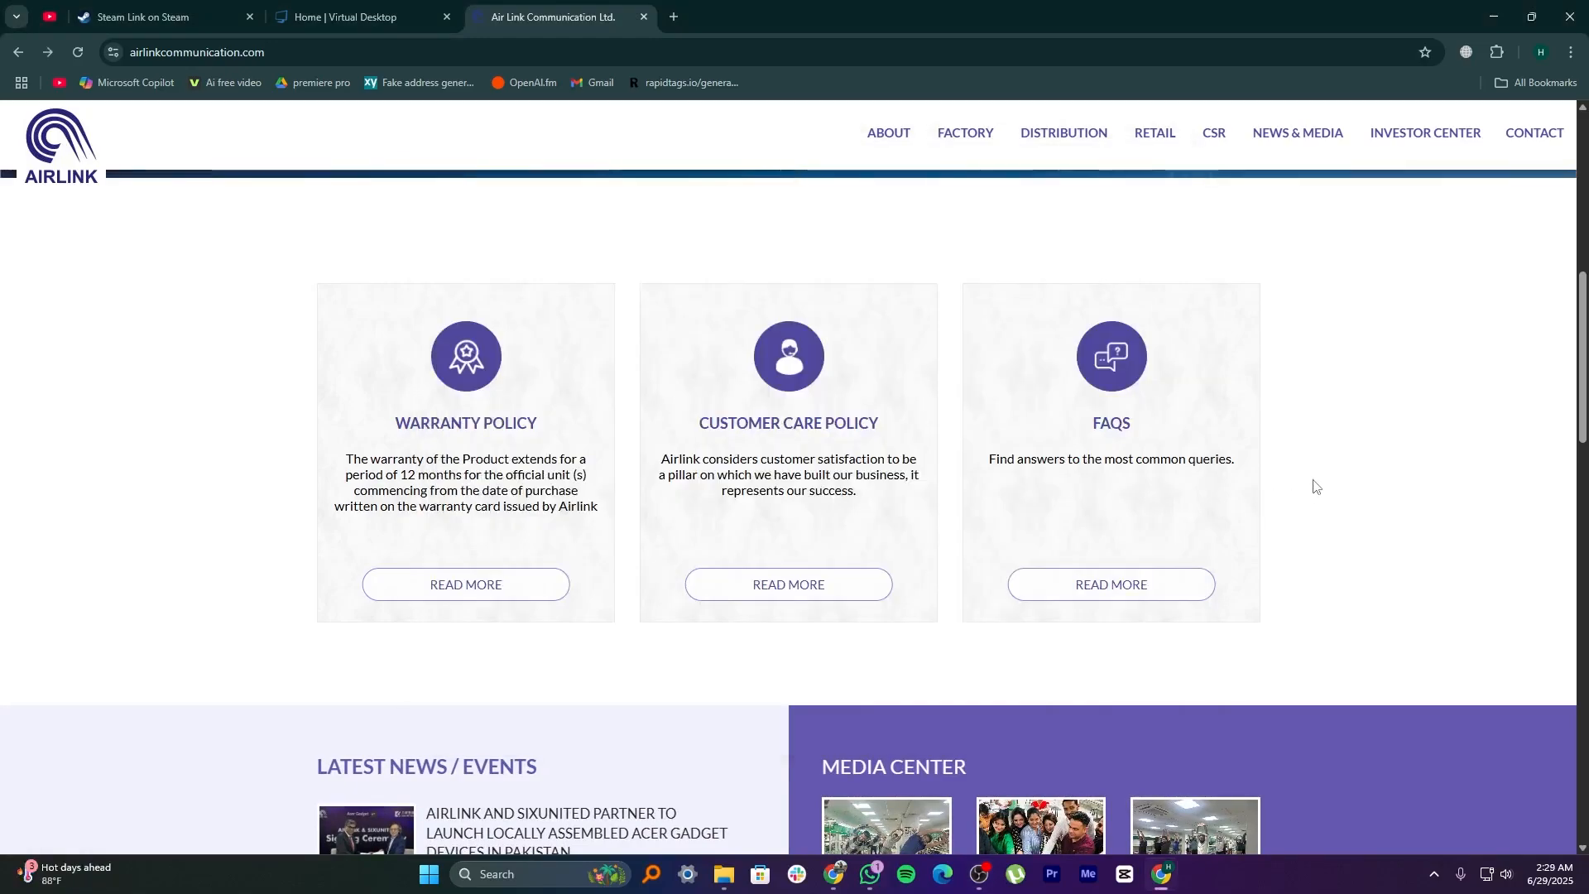
{"action": "scroll", "scroll_direction": "down", "scroll_amount": 3}
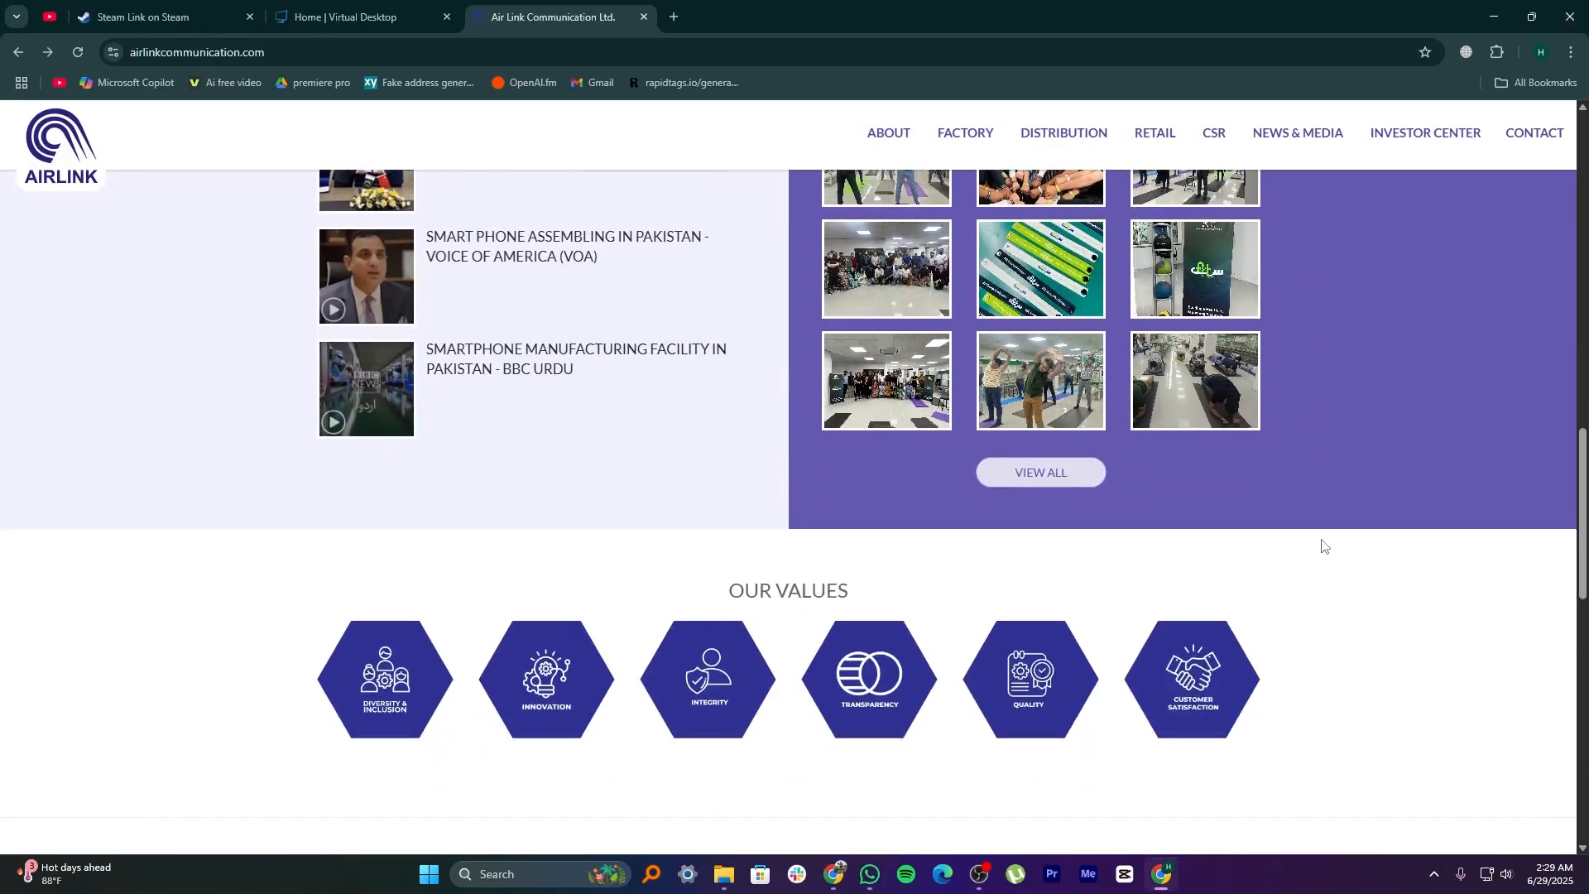
{"action": "scroll", "scroll_direction": "down", "scroll_amount": 3}
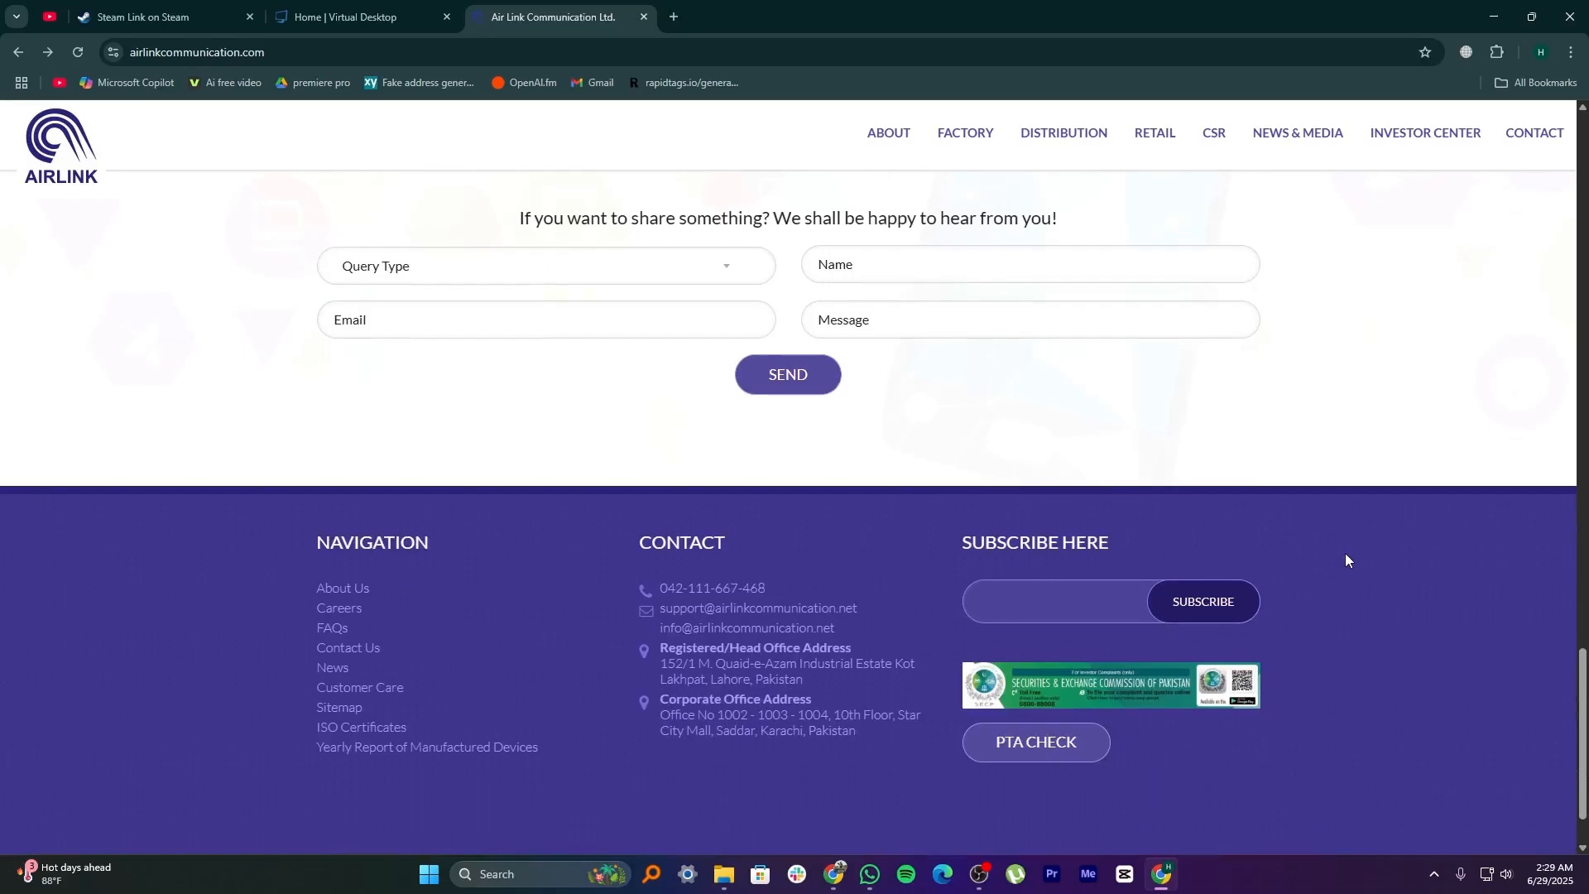
{"action": "scroll", "scroll_direction": "up", "scroll_amount": 3}
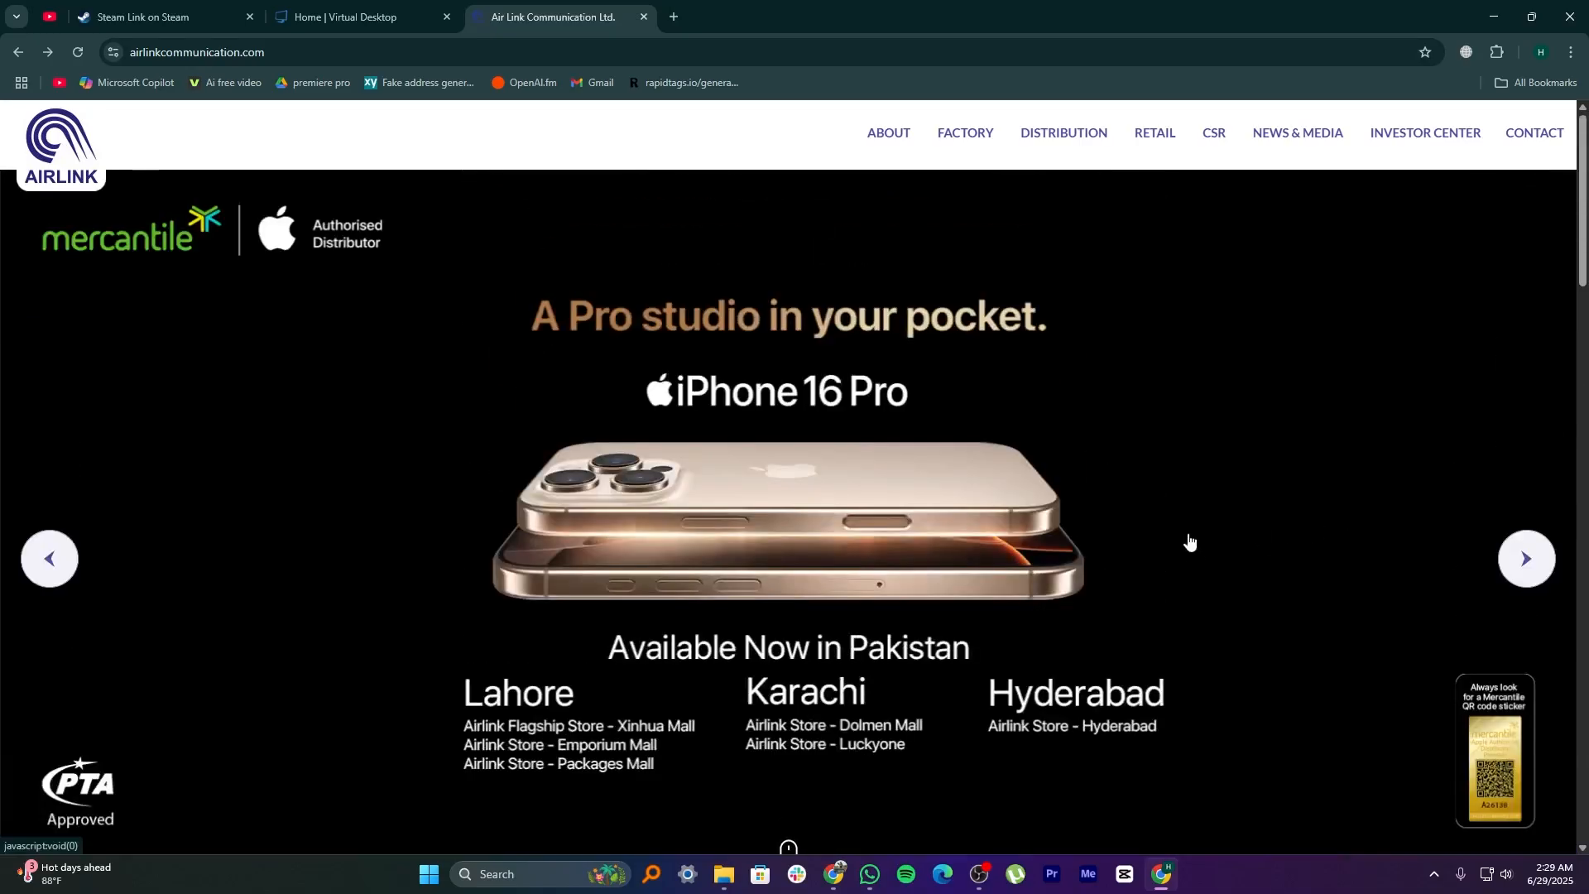
Step: Visit Airlink's Factory page, read the CSR community projects, then open Videos & PR
{"action": "left_click", "coordinate": [964, 132]}
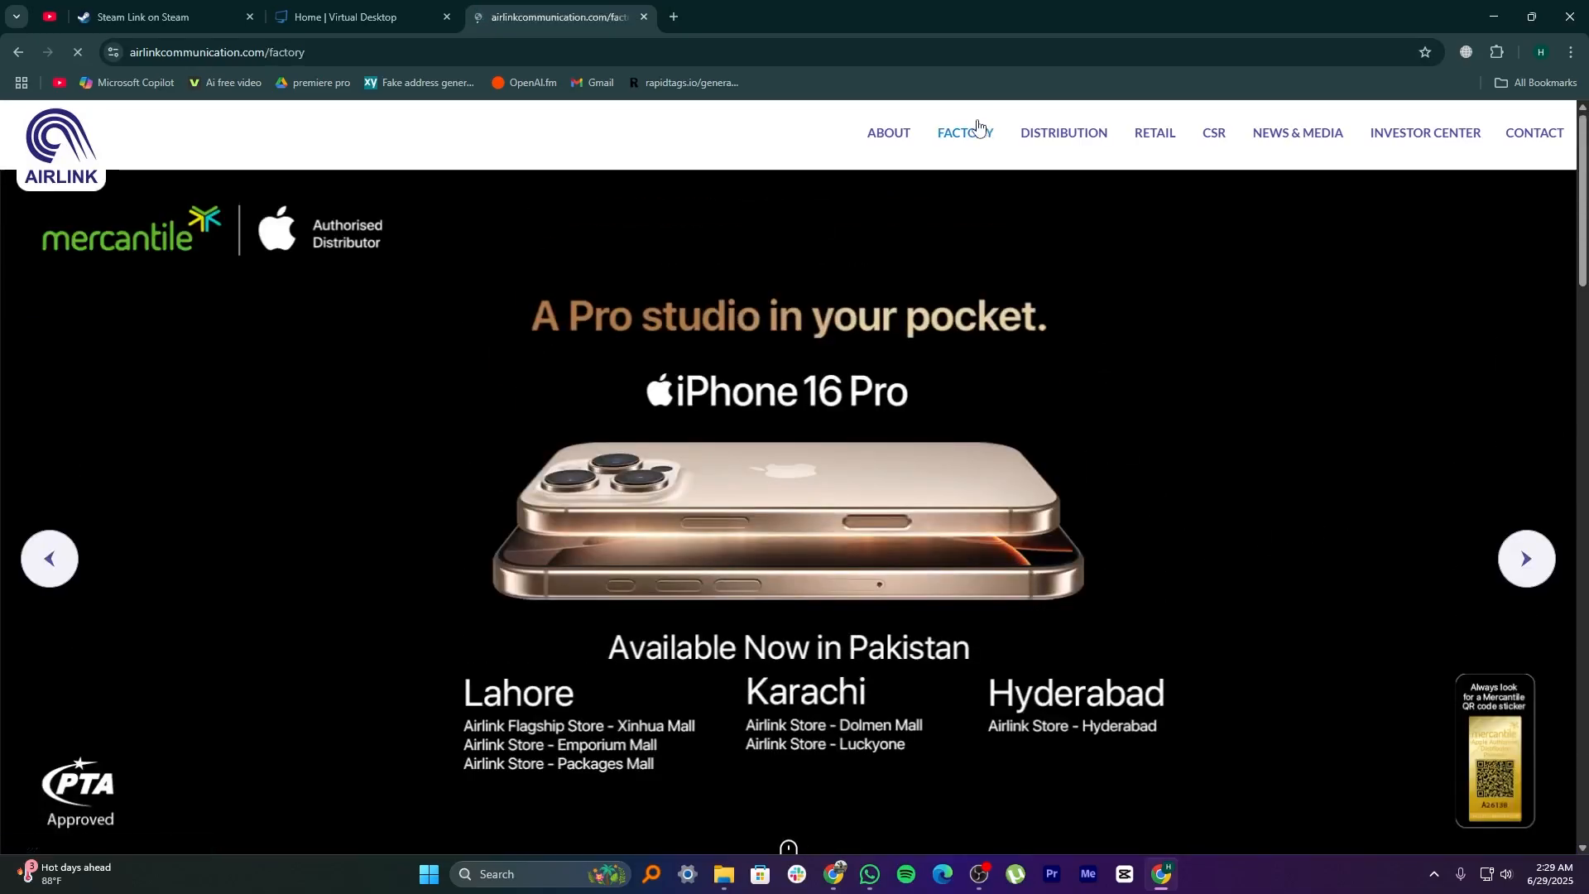
{"action": "left_click", "coordinate": [962, 132]}
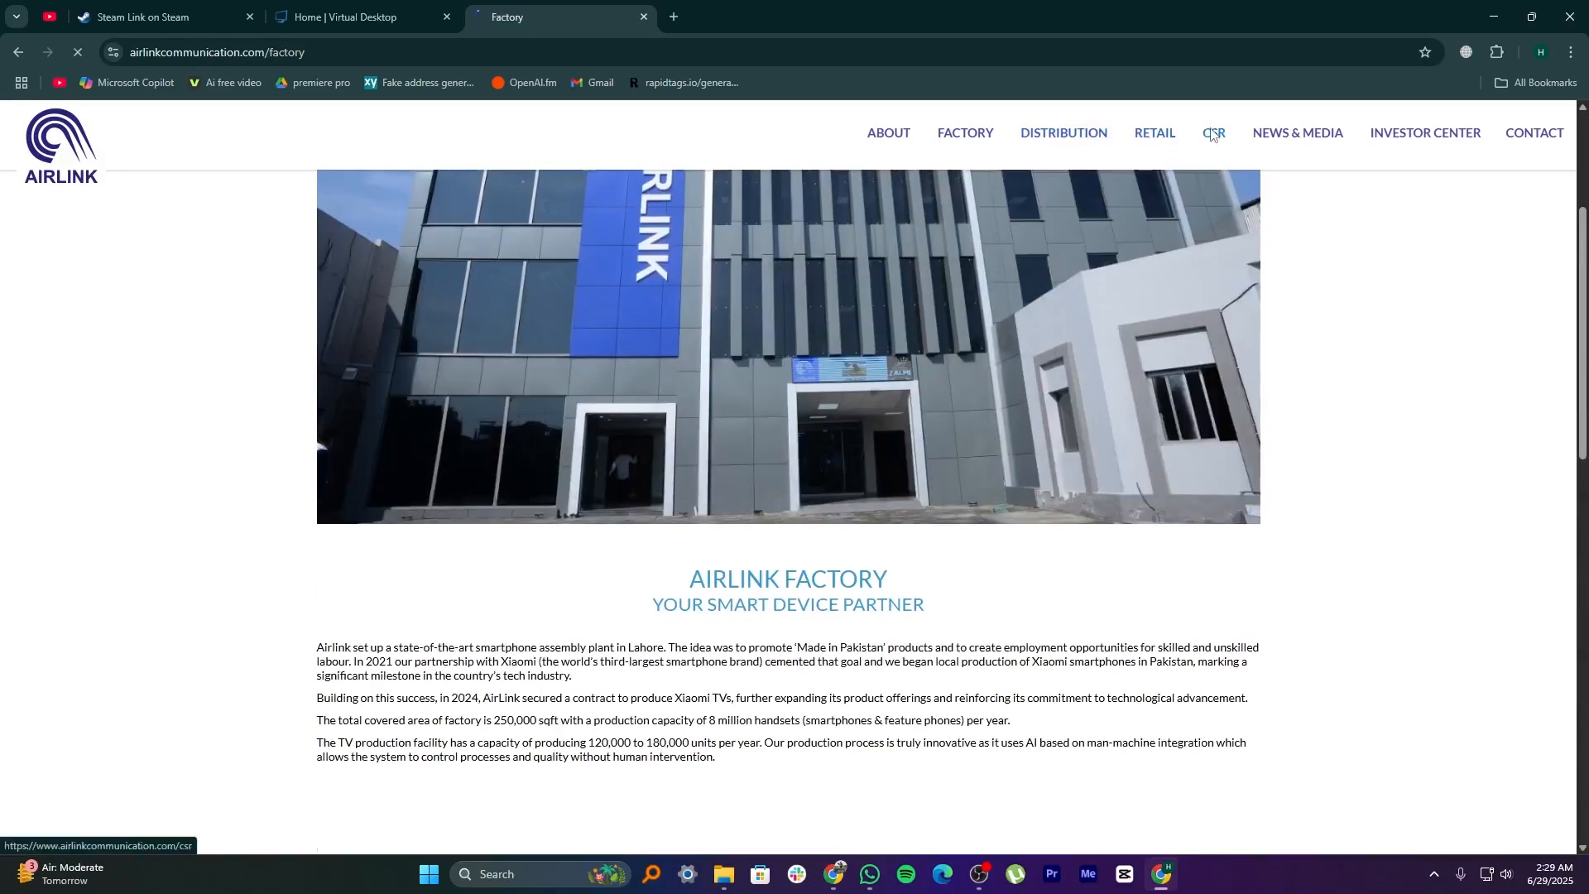
{"action": "left_click", "coordinate": [1213, 132]}
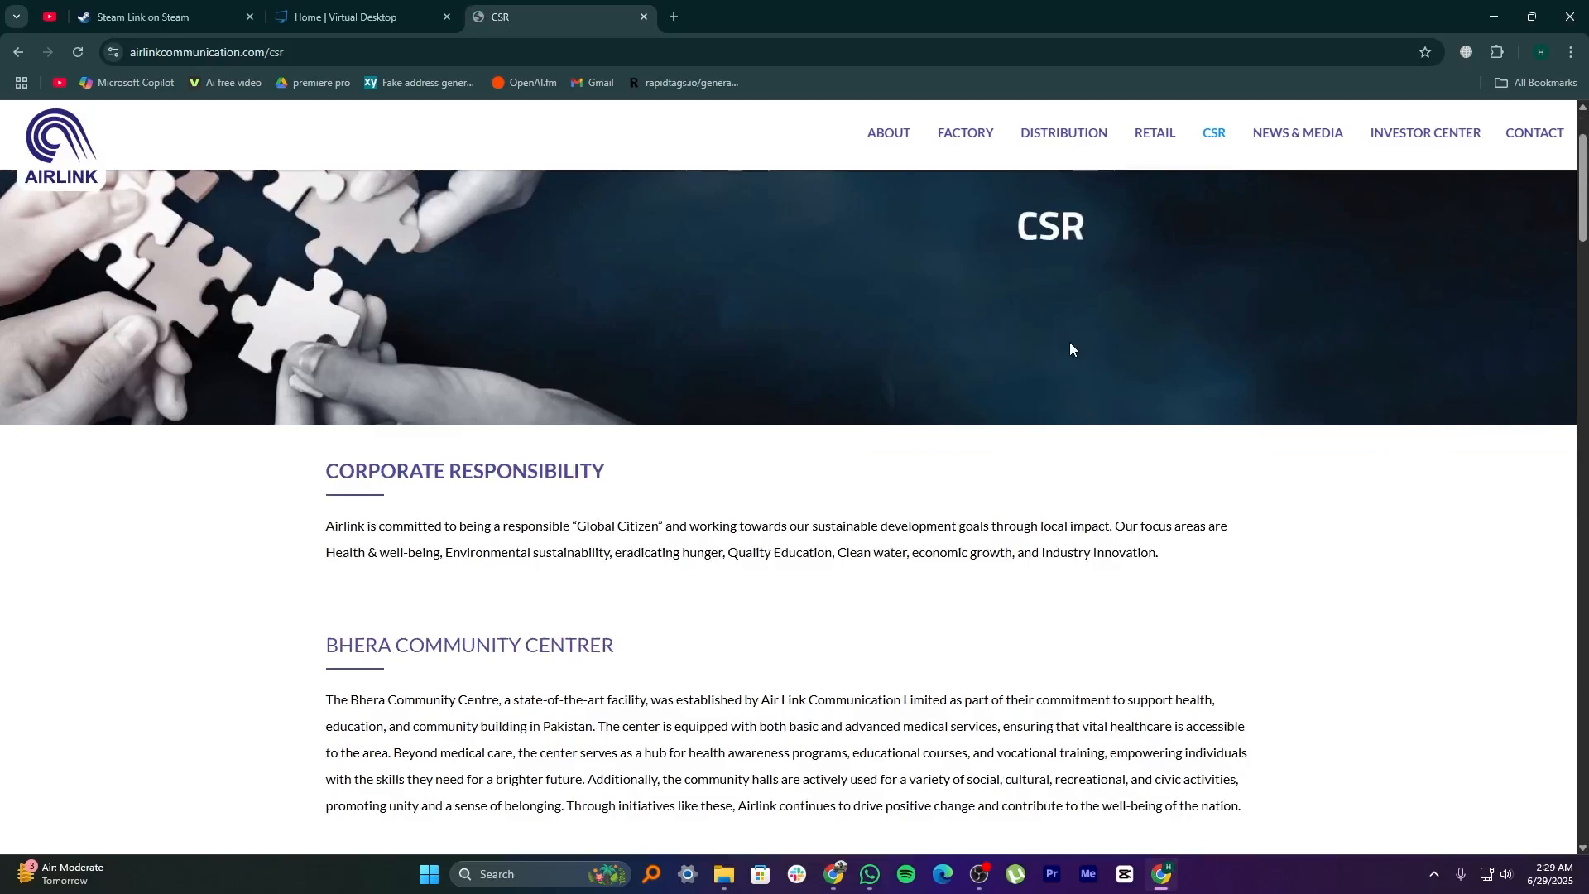
{"action": "scroll", "scroll_direction": "down", "scroll_amount": 3}
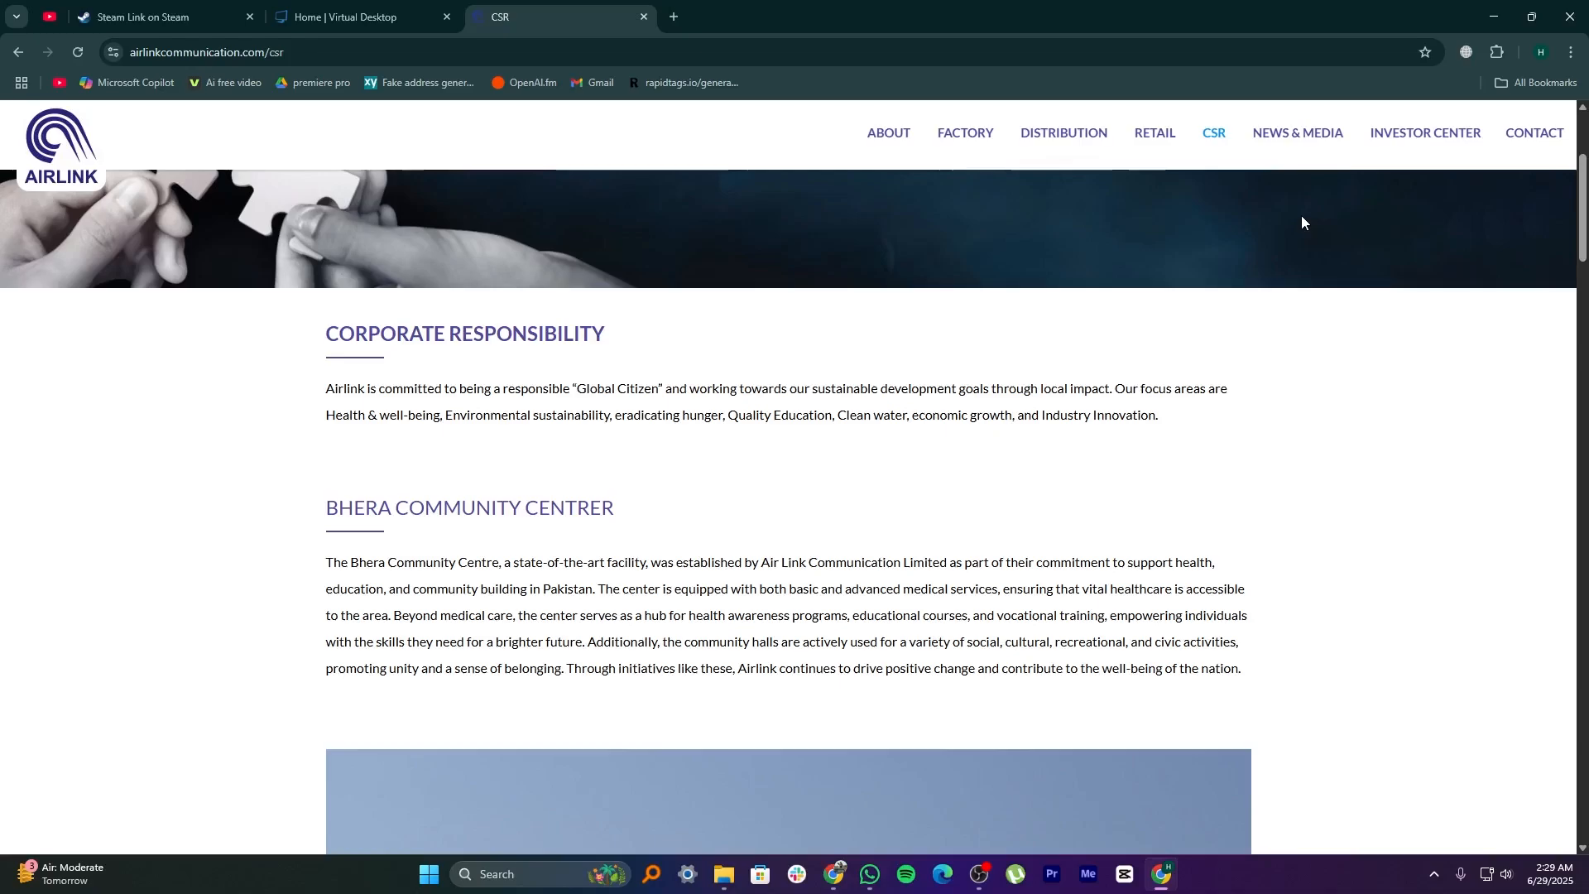
{"action": "scroll", "scroll_direction": "down", "scroll_amount": 3}
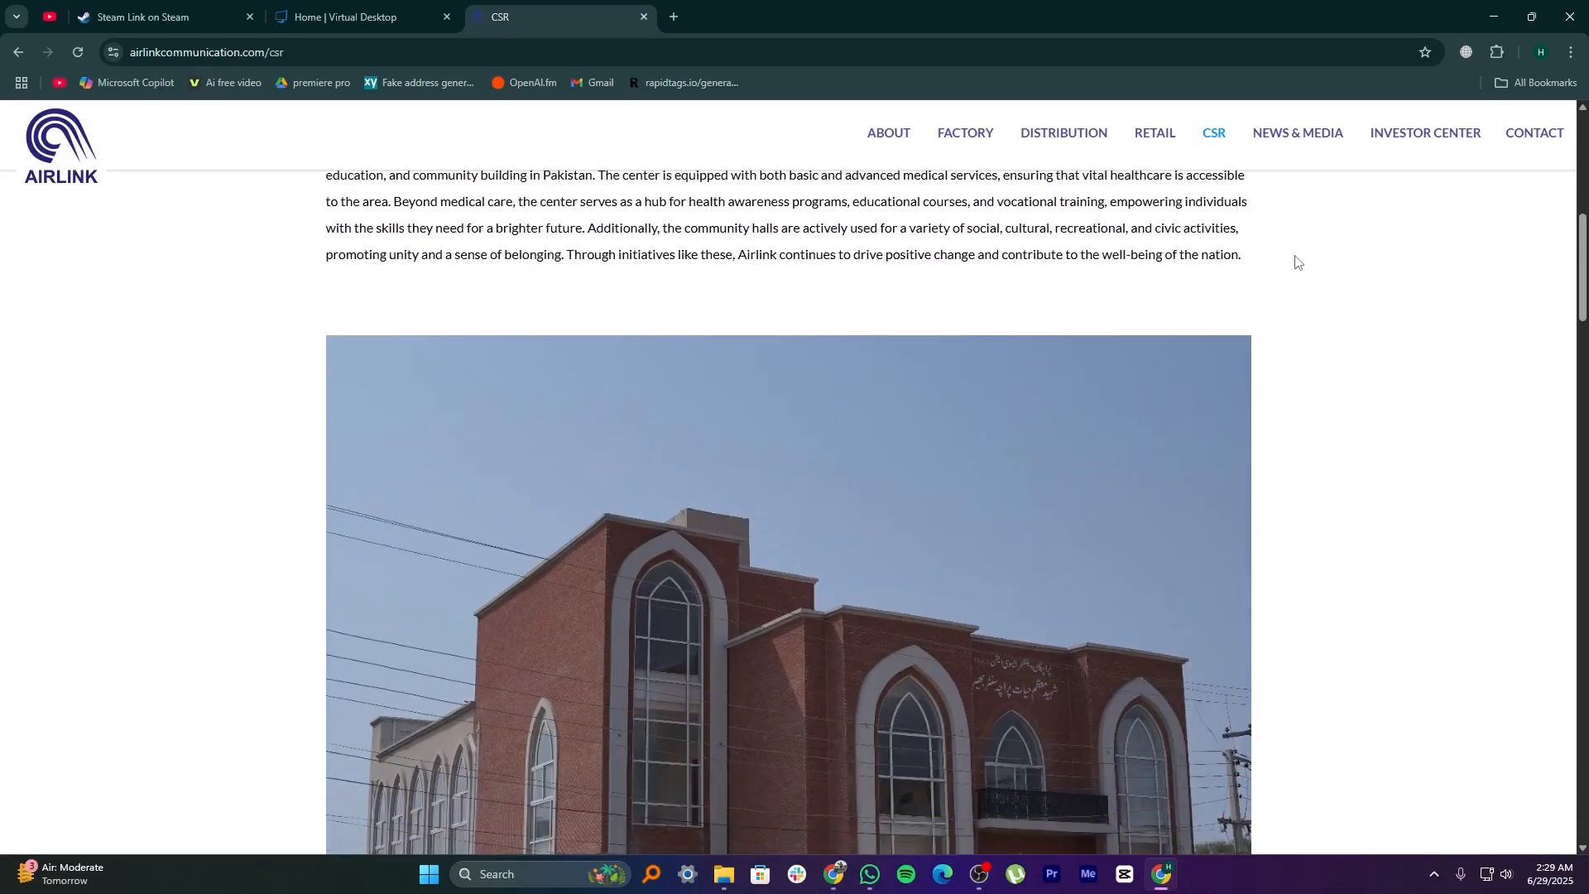
{"action": "scroll", "scroll_direction": "down", "scroll_amount": 3}
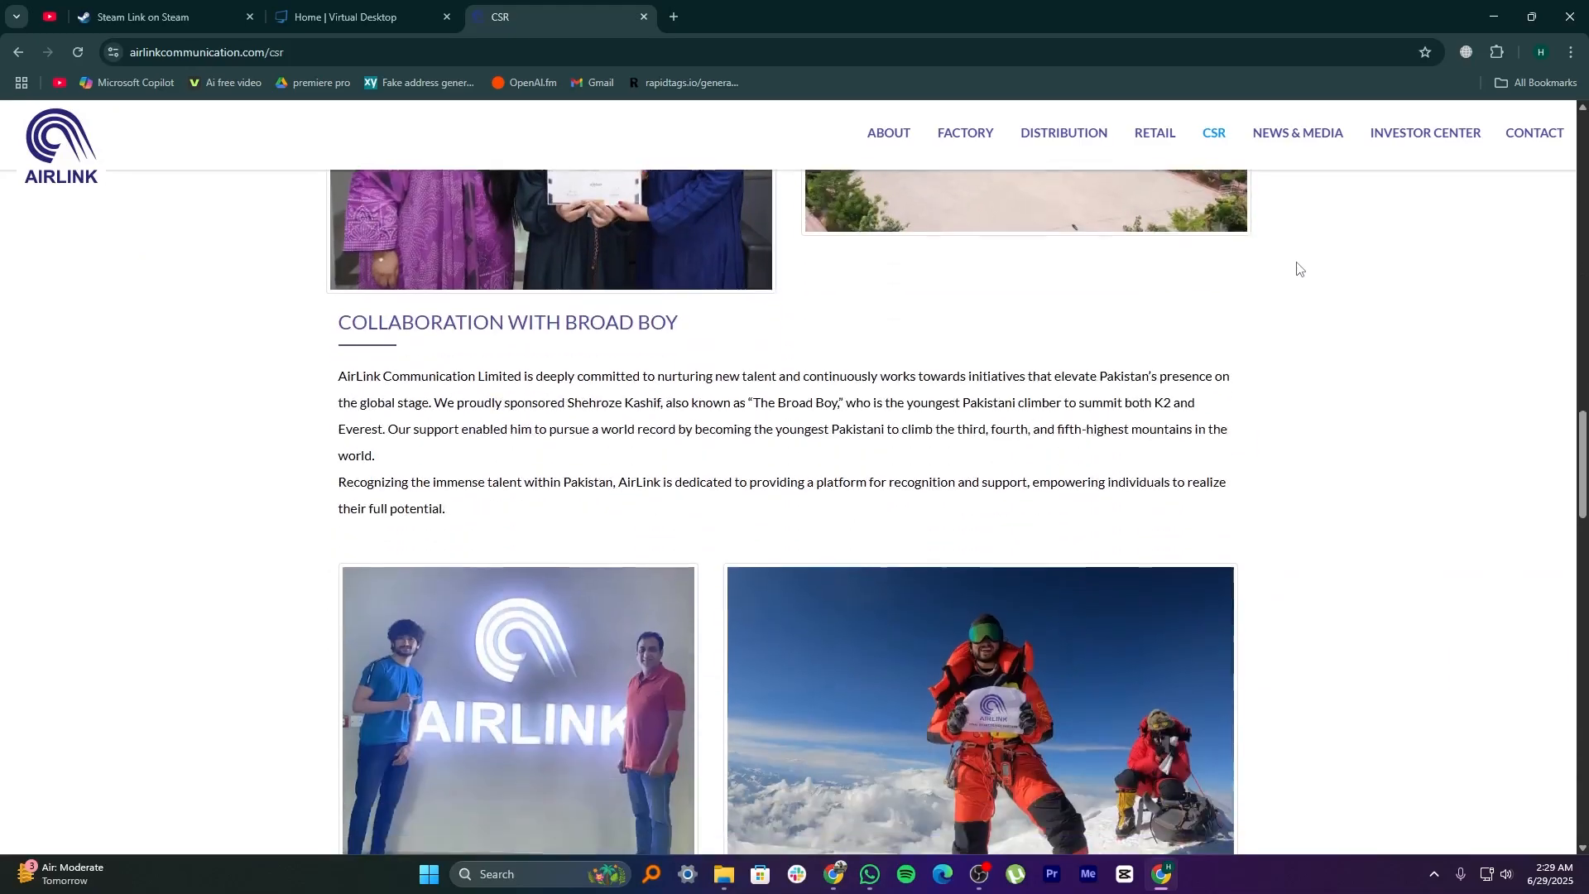
{"action": "scroll", "scroll_direction": "down", "scroll_amount": 3}
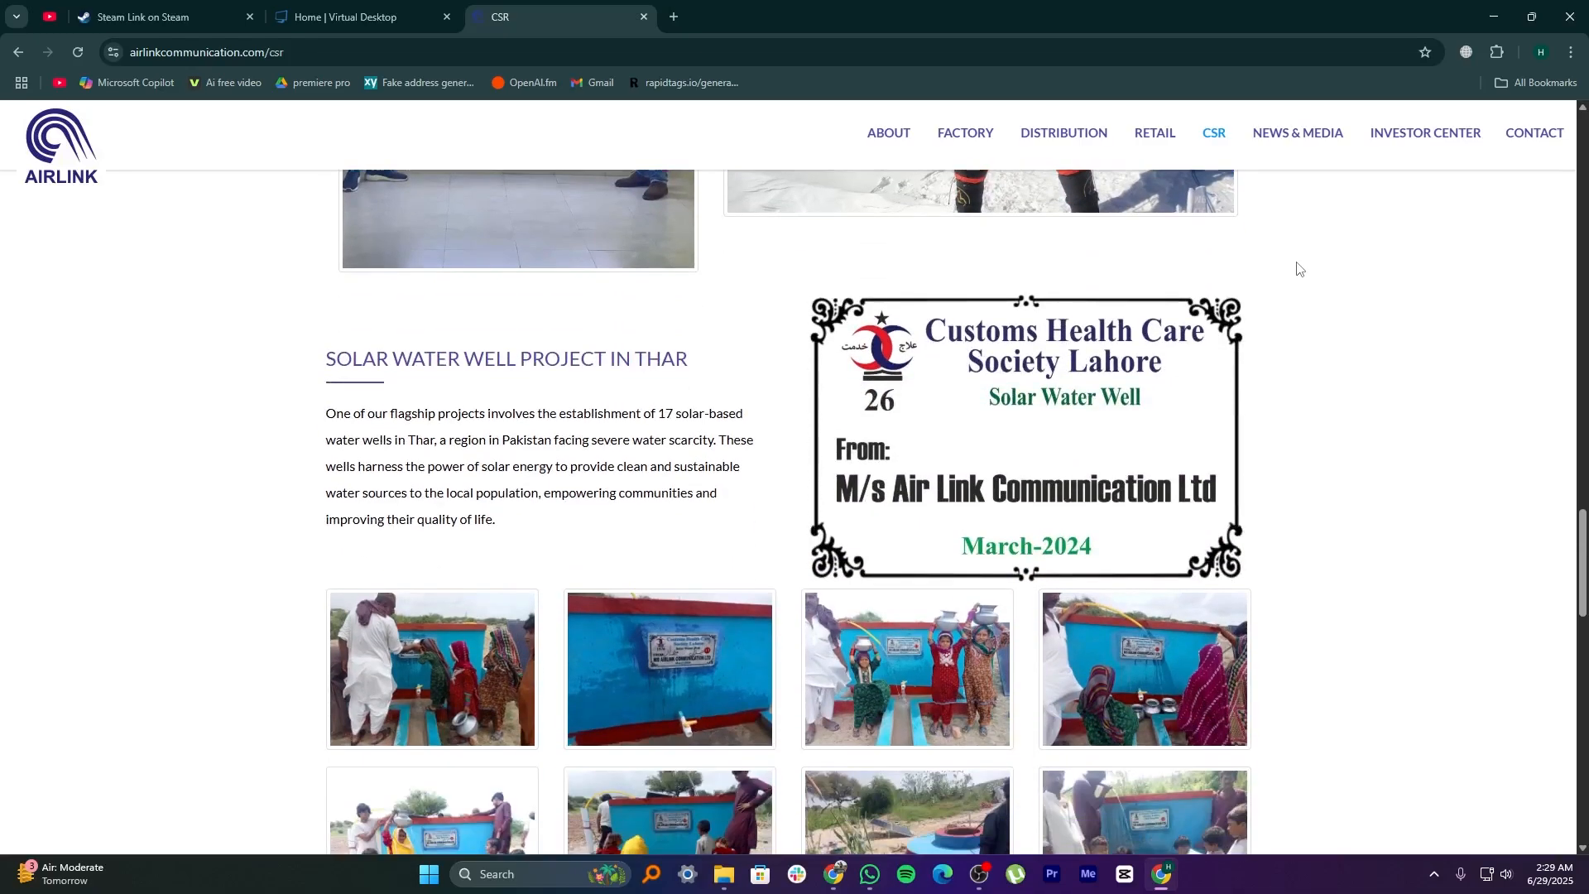
{"action": "scroll", "scroll_direction": "down", "scroll_amount": 3}
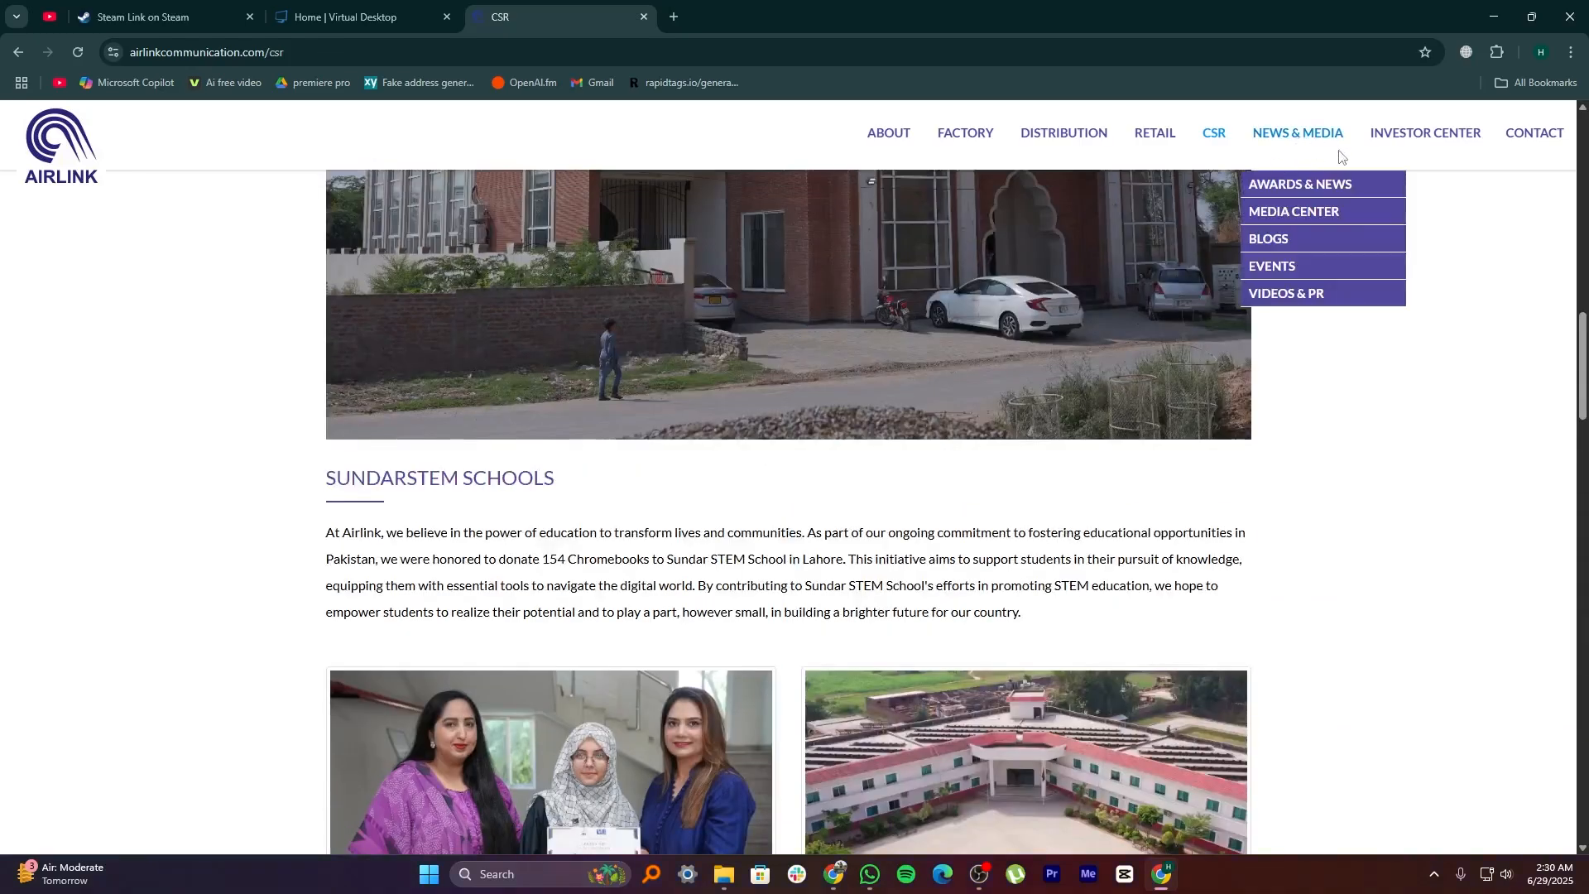
{"action": "mouse_move", "coordinate": [1300, 299]}
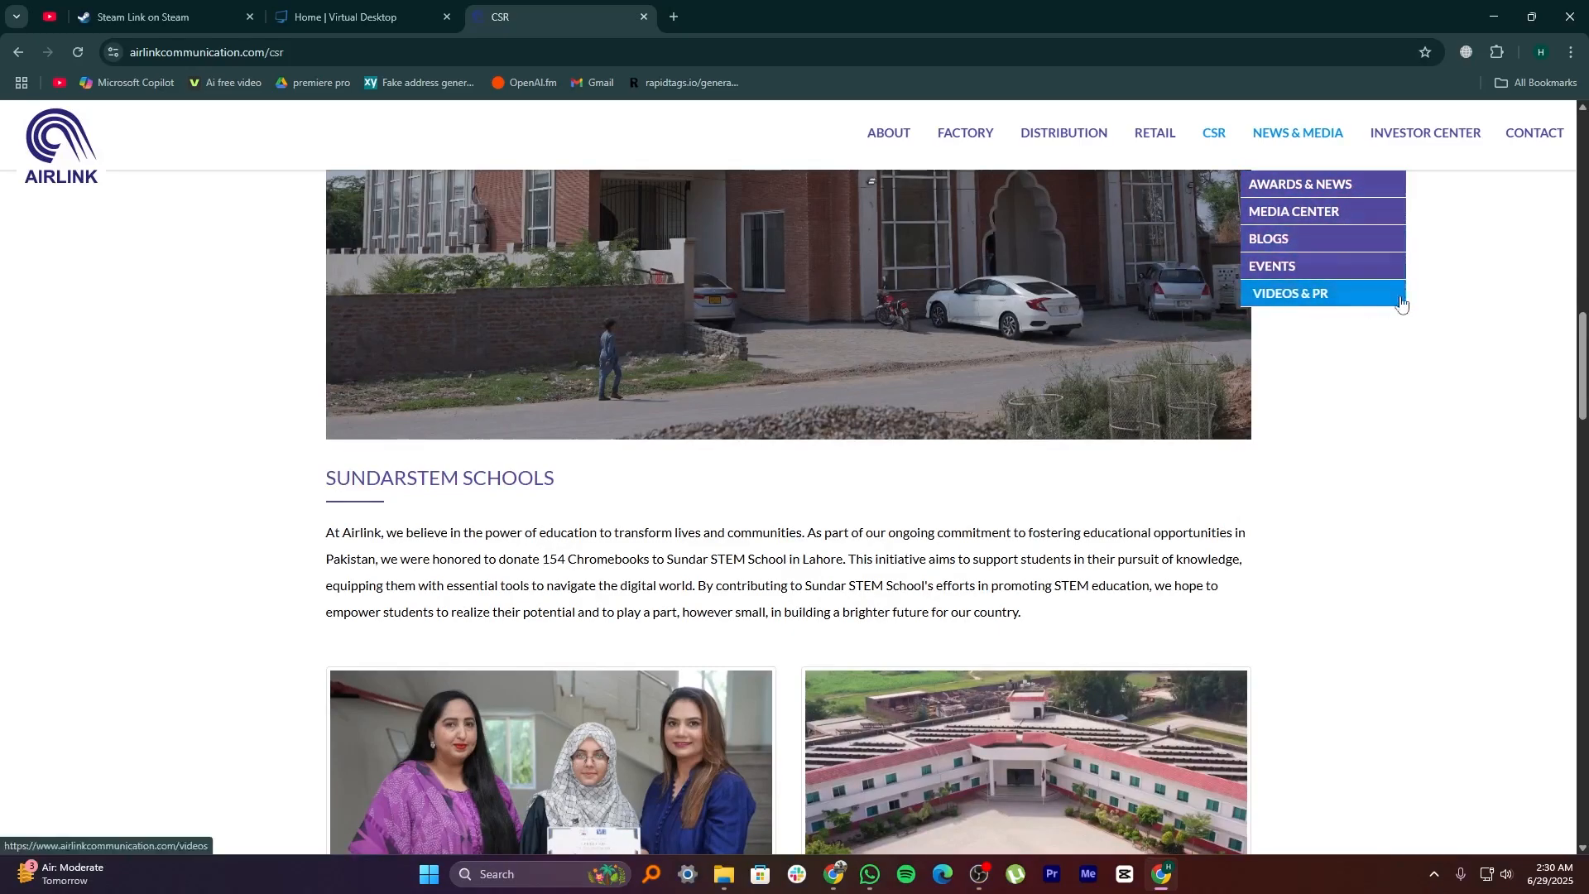
{"action": "left_click", "coordinate": [1290, 293]}
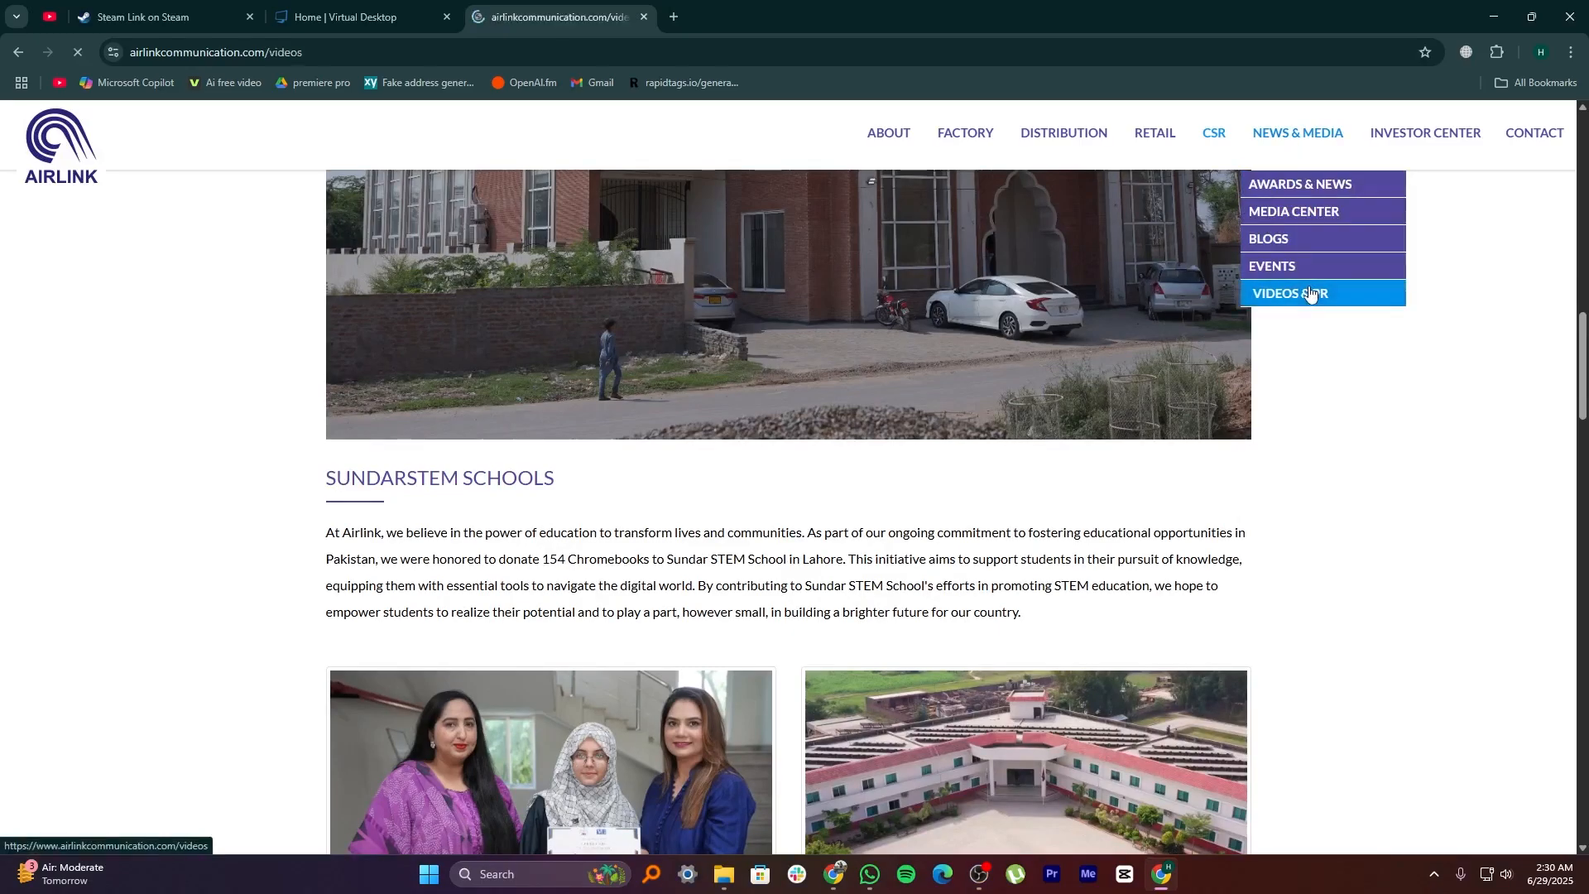
{"action": "left_click", "coordinate": [1288, 297]}
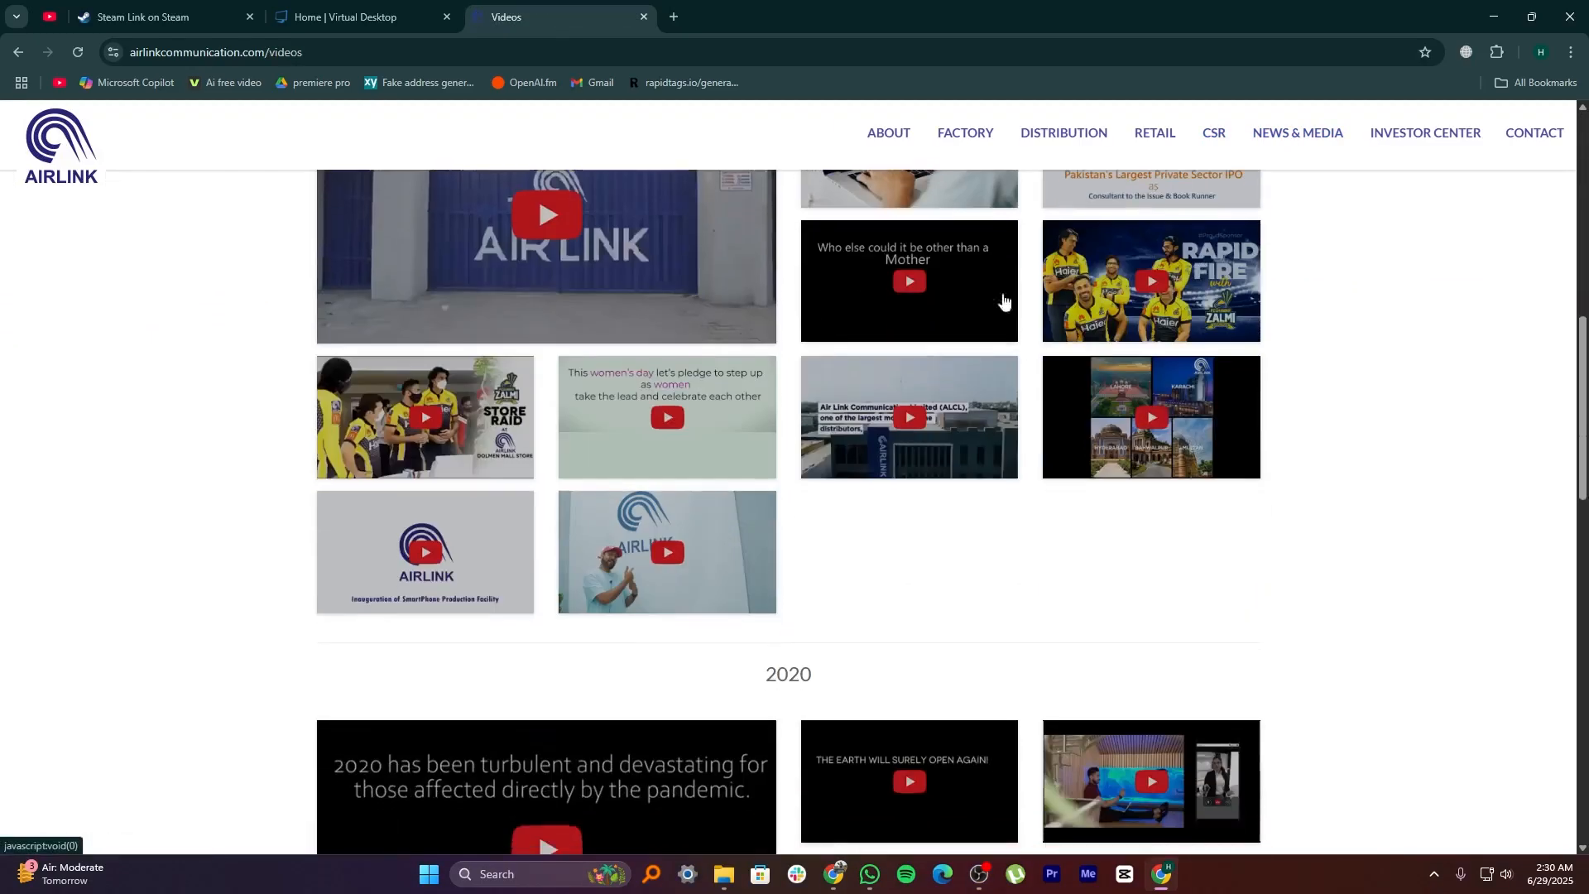